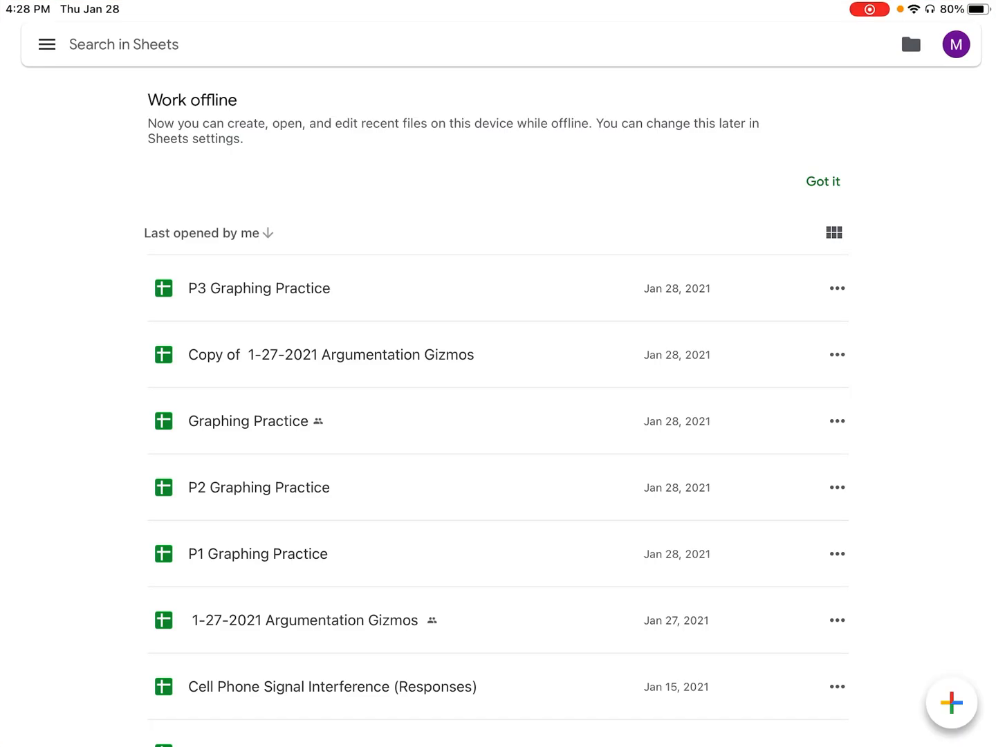
# Open the 'P3 Graphing Practice' spreadsheet from the recent files list
pyautogui.click(259, 289)
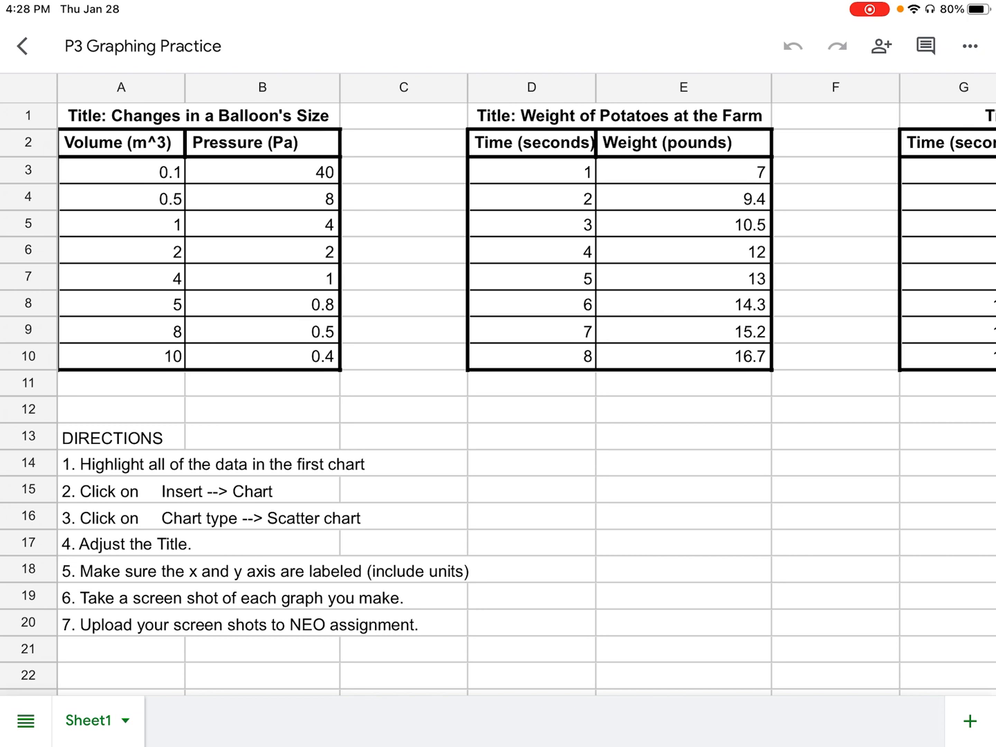
# Select the balloon table's Volume and Pressure data, A2 through B10, and open the Insert list
pyautogui.click(121, 143)
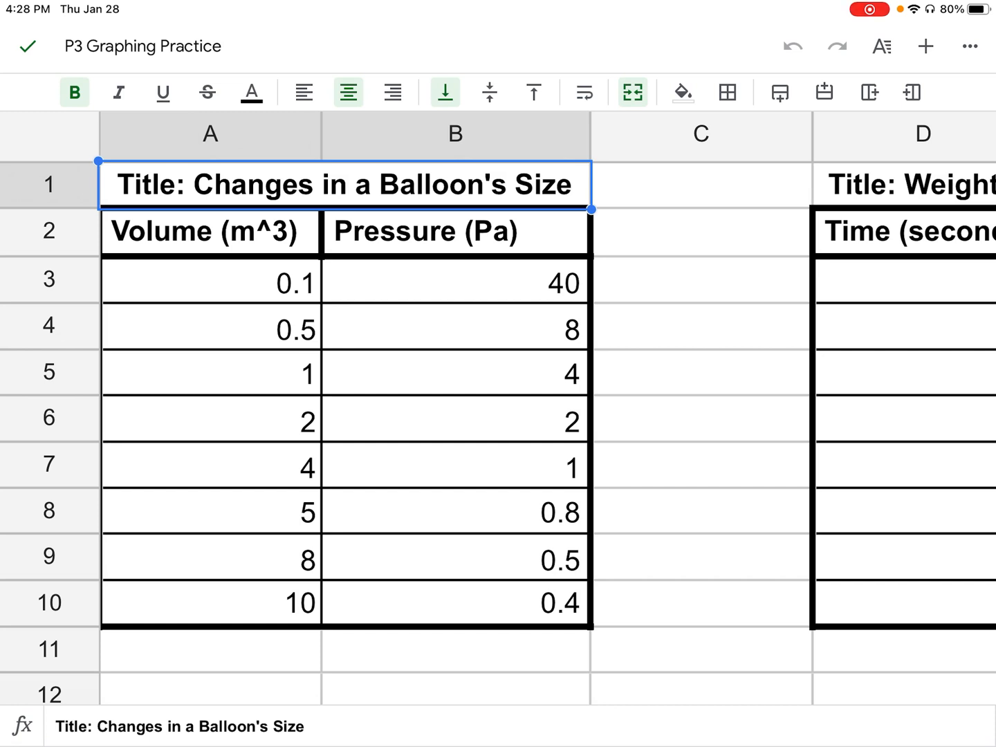
pyautogui.click(209, 231)
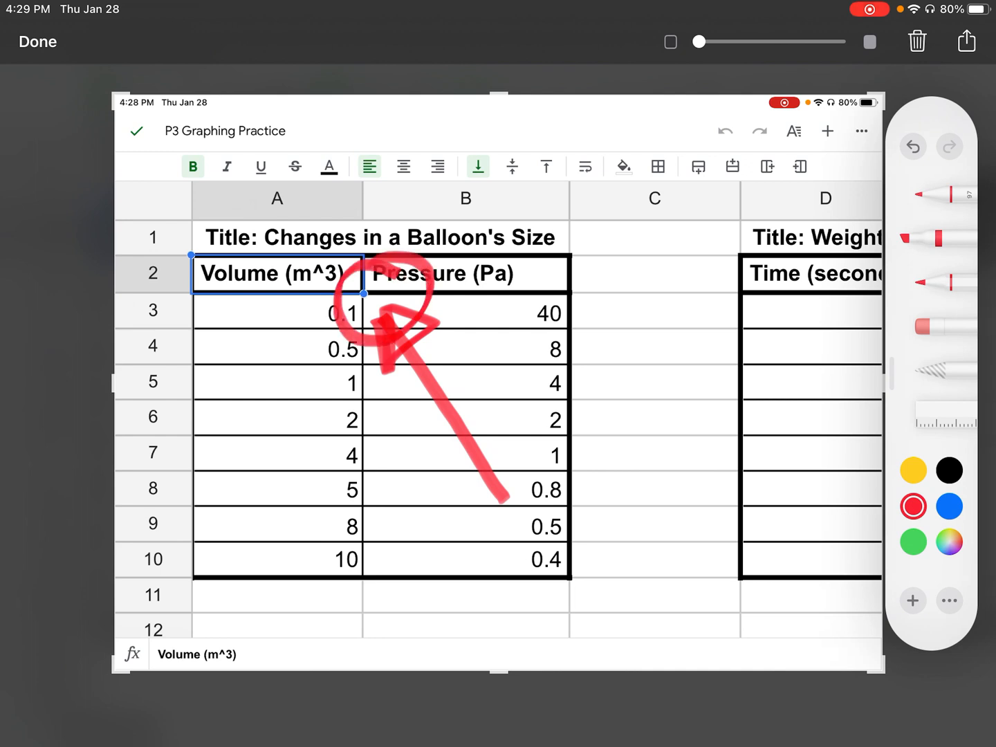
pyautogui.click(967, 41)
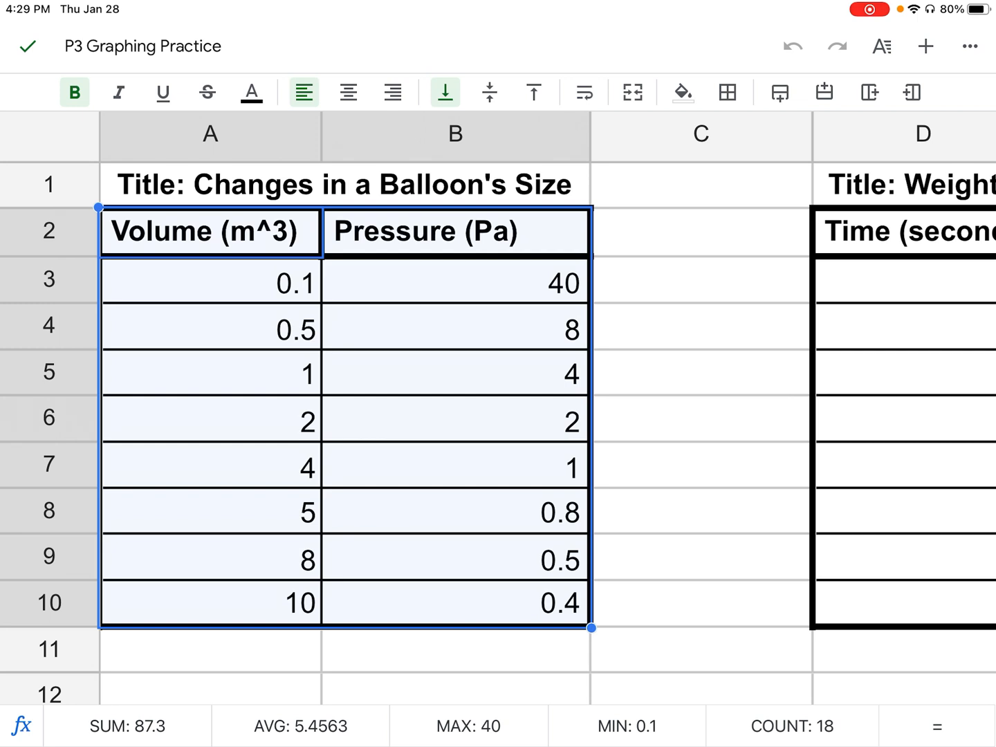
pyautogui.click(925, 46)
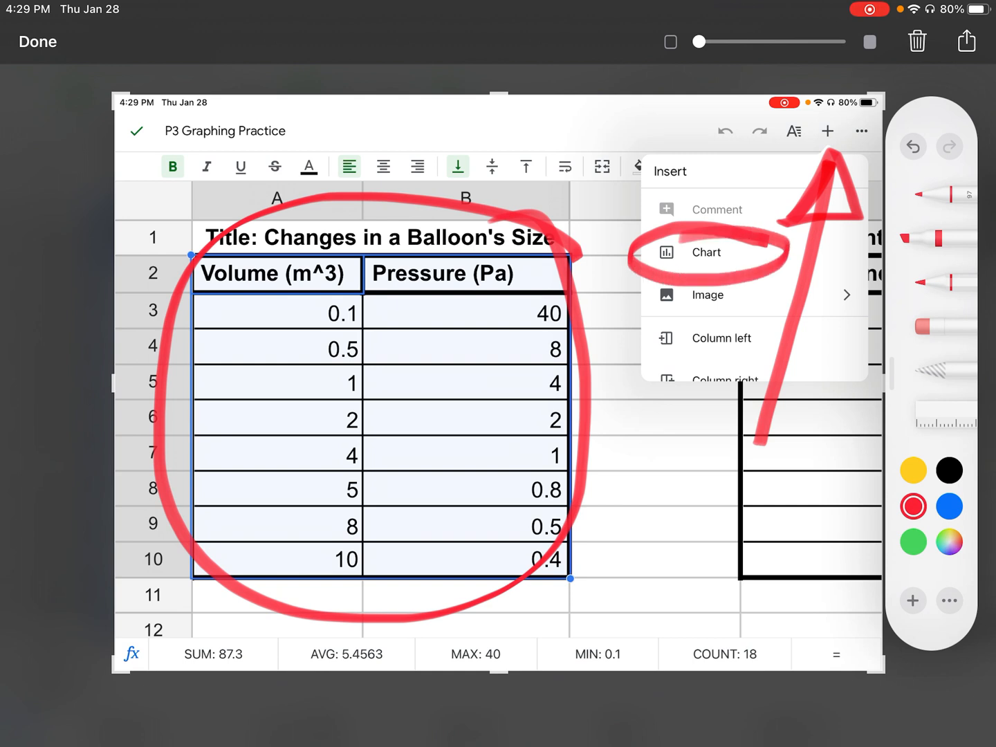
# Insert a chart from the selected balloon data, producing a column chart
pyautogui.click(37, 41)
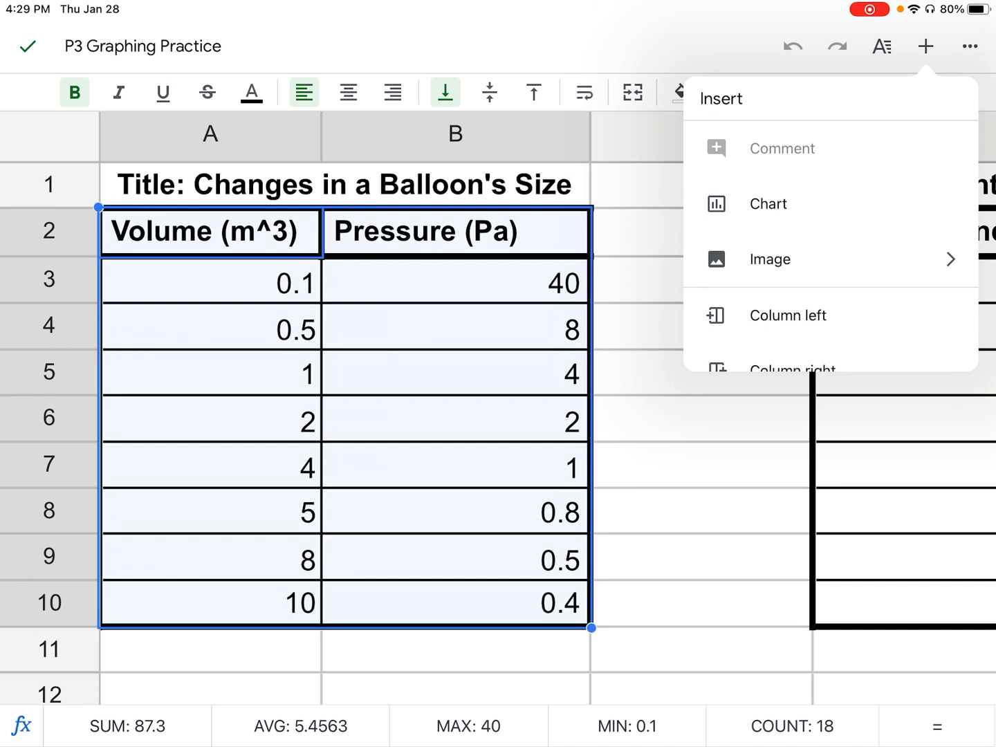
pyautogui.click(767, 203)
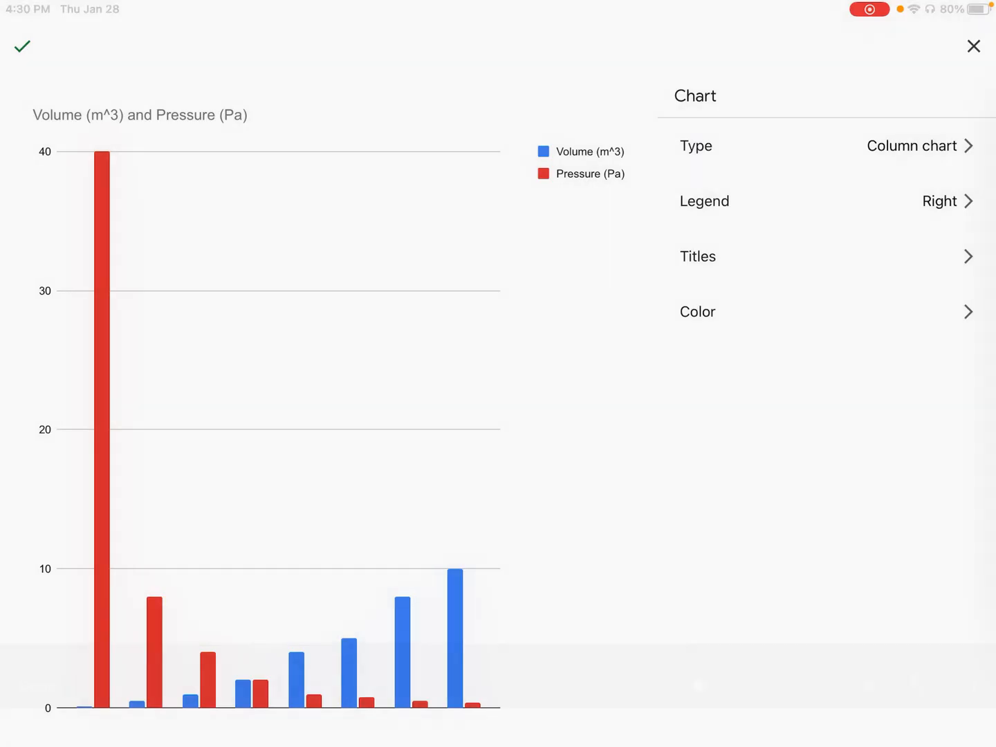
# Change the chart type to the first Scatter chart option
pyautogui.click(823, 146)
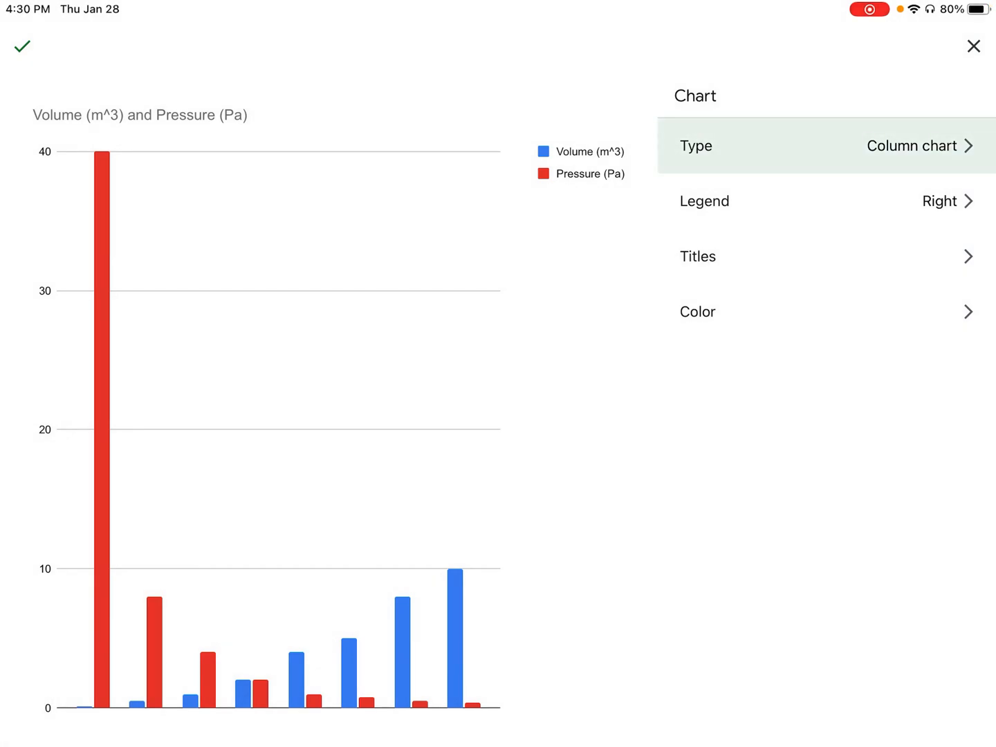
pyautogui.click(824, 145)
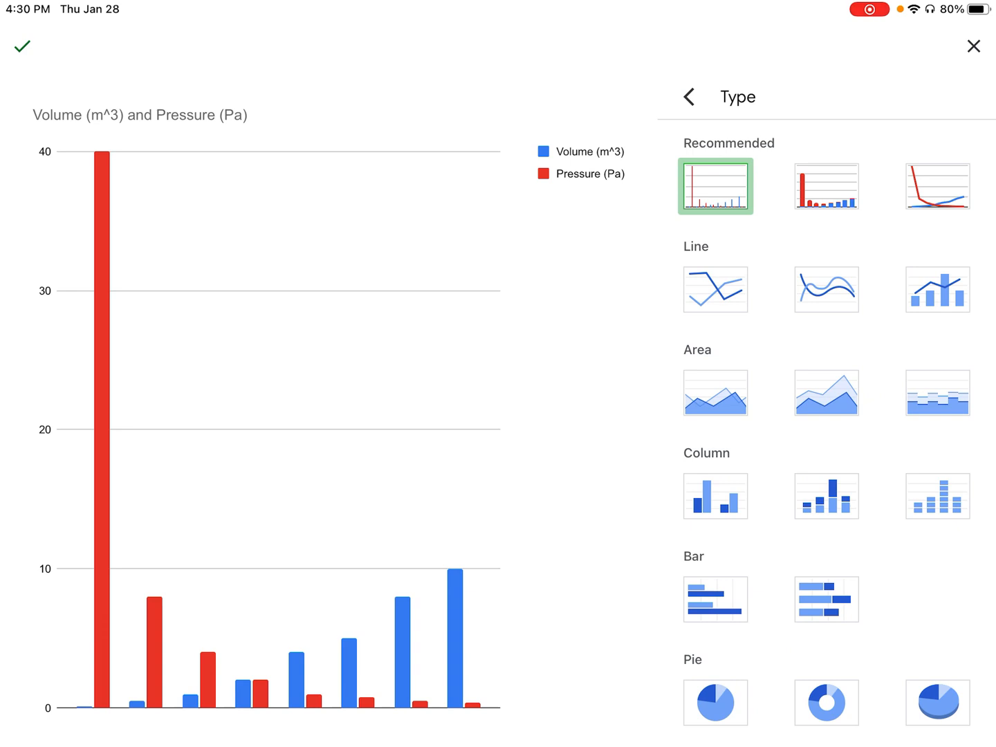
pyautogui.scroll(-3)
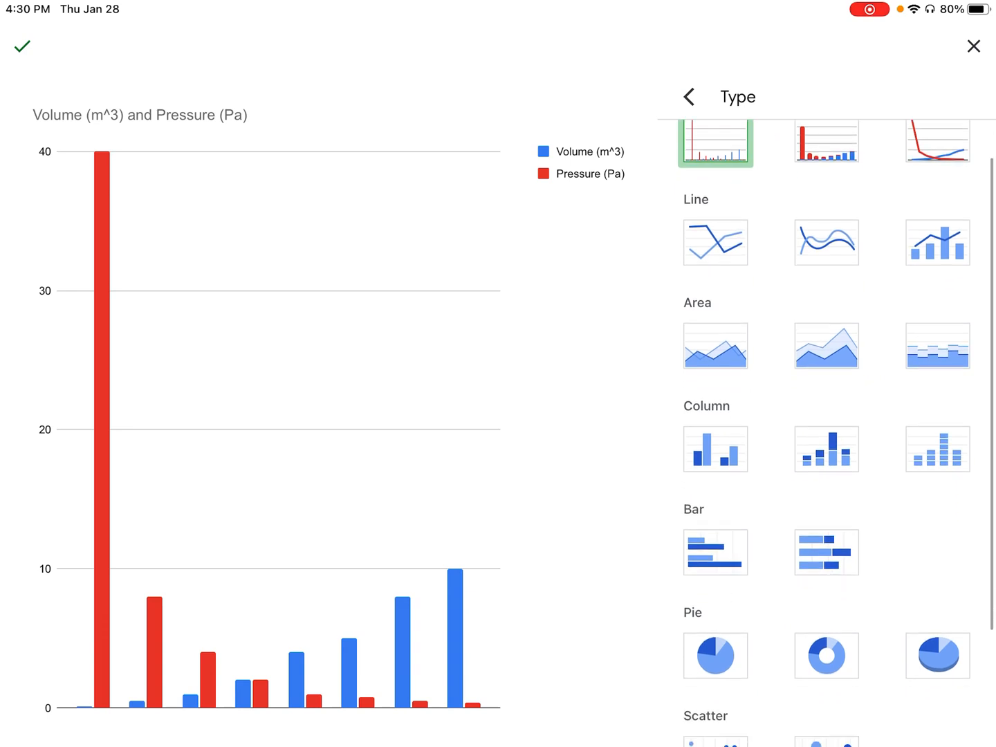
pyautogui.scroll(-3)
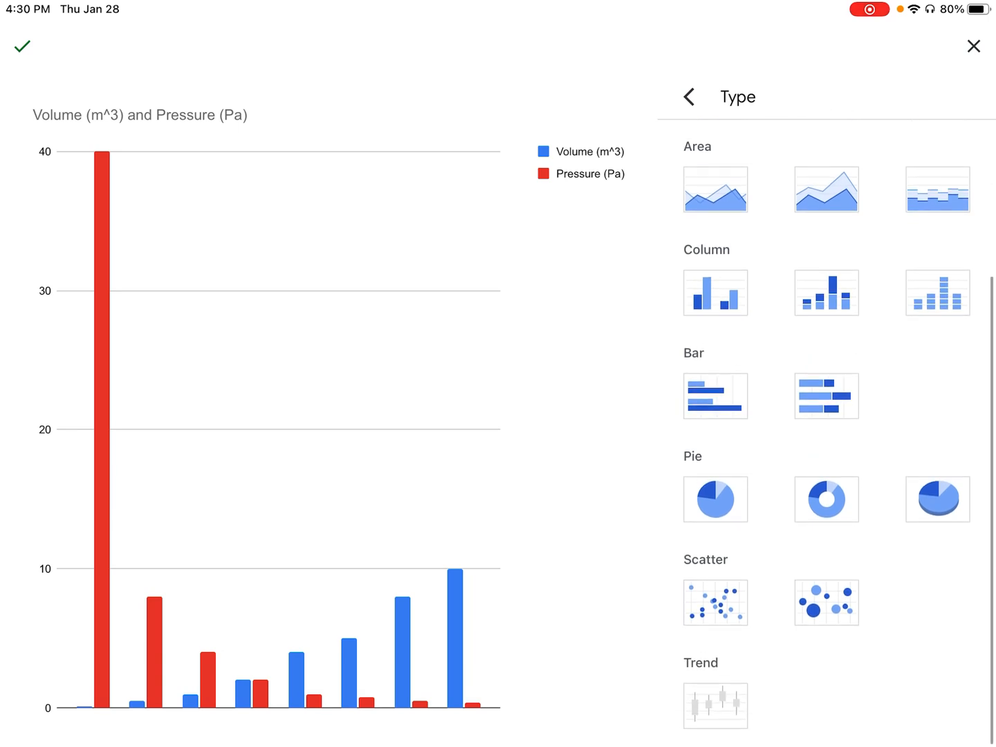
pyautogui.click(716, 607)
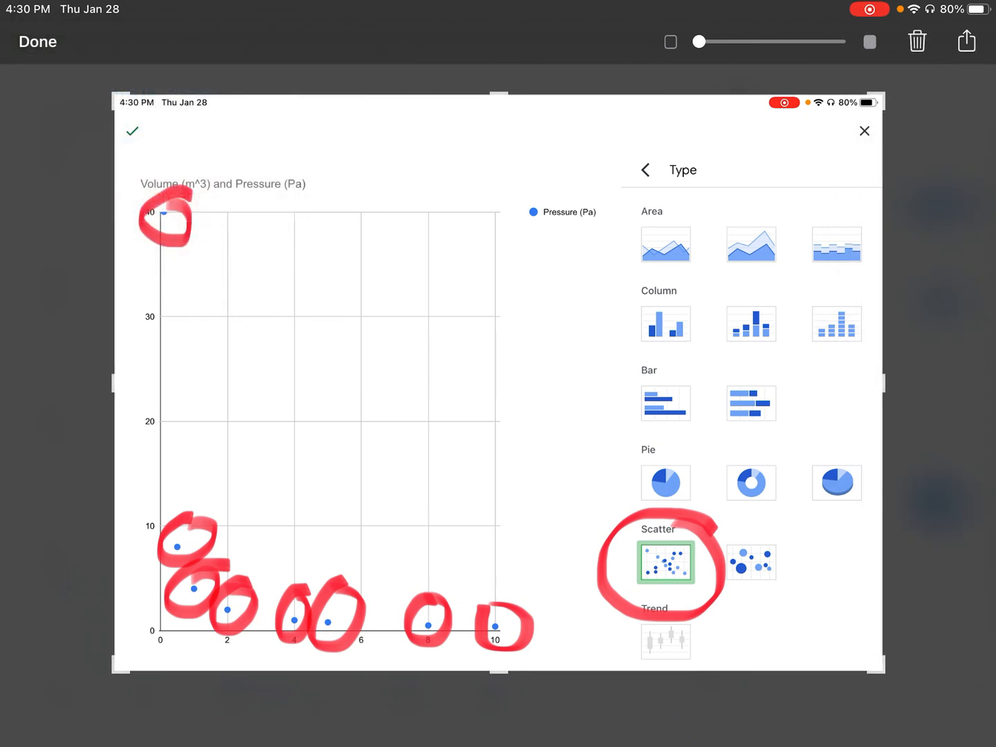
# Close the chart editor and select the placed scatter chart on the sheet
pyautogui.click(38, 41)
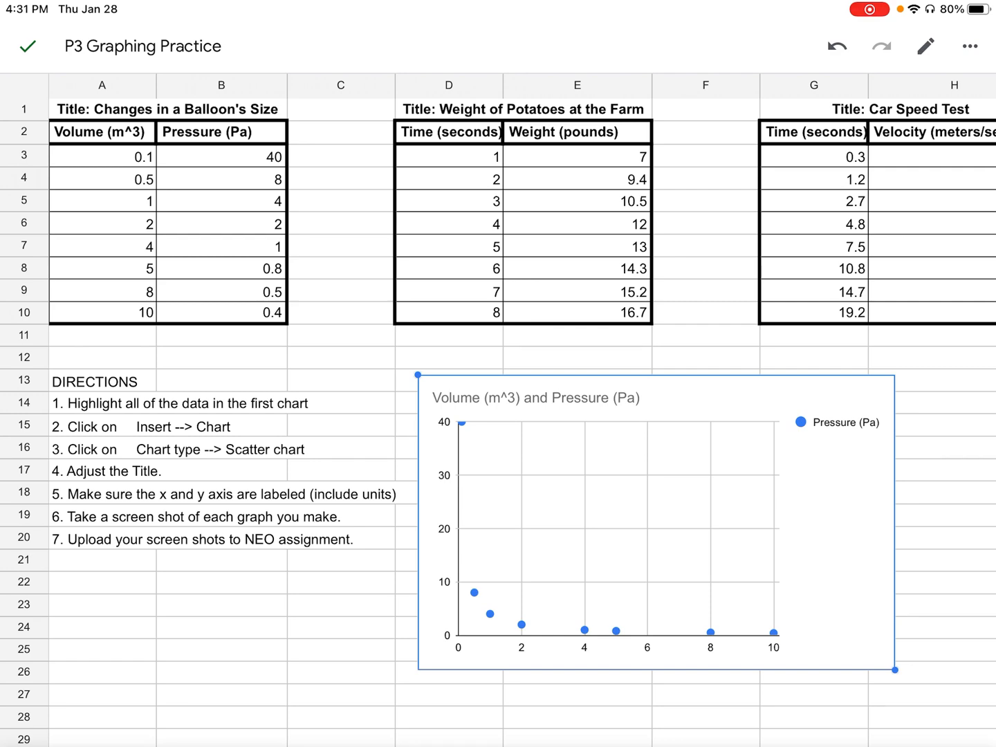
pyautogui.click(967, 46)
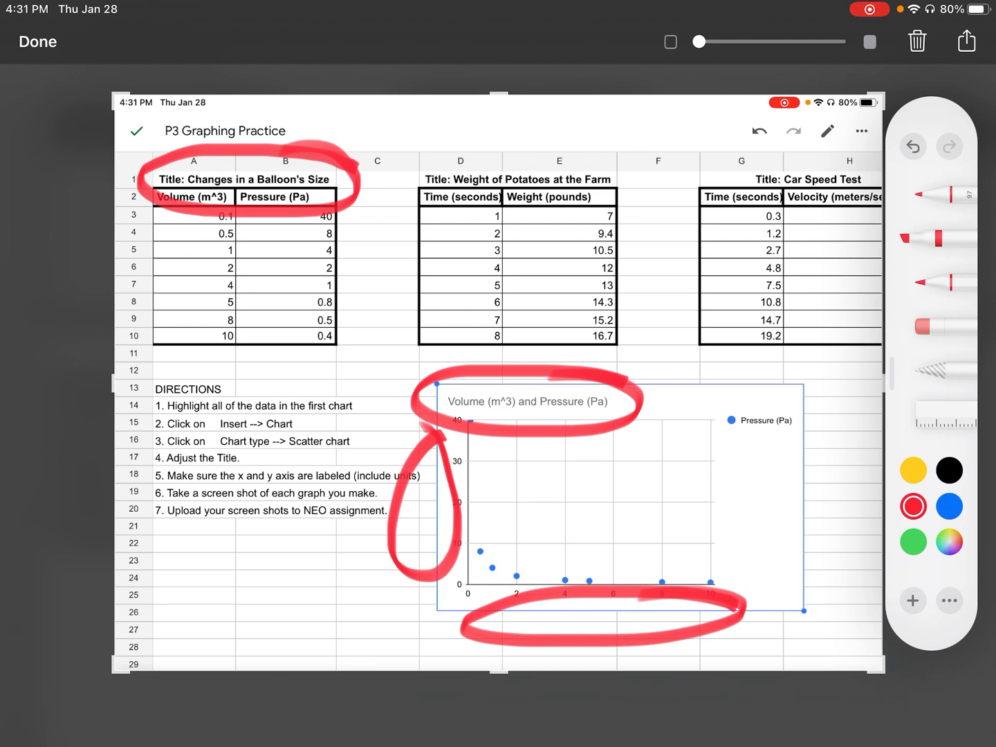
pyautogui.click(966, 42)
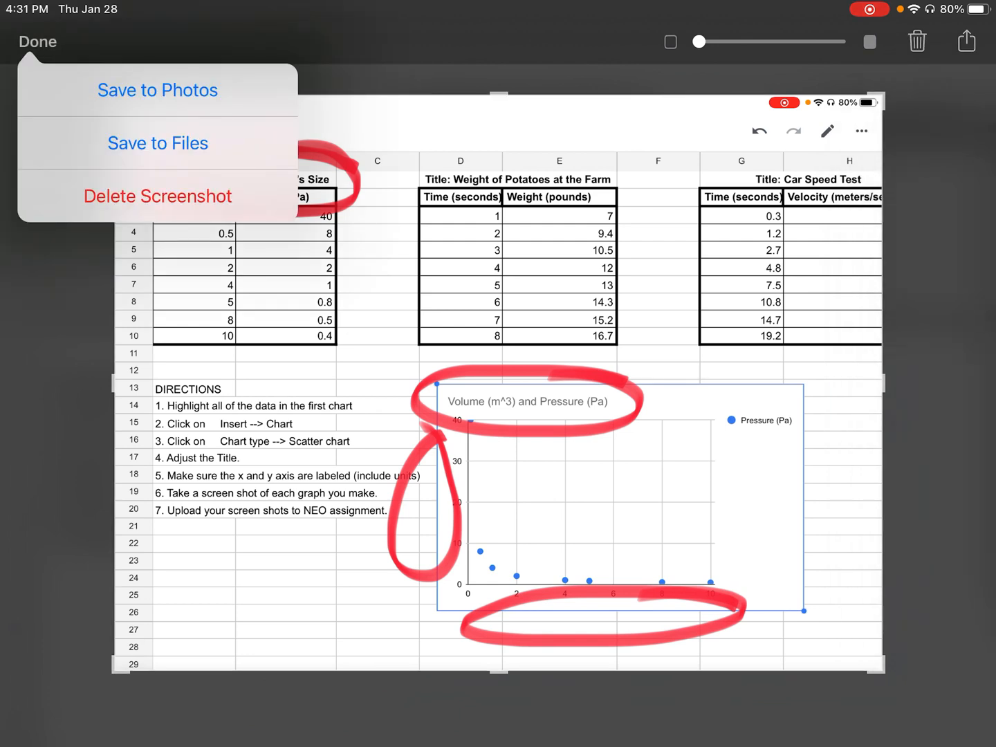
pyautogui.click(37, 41)
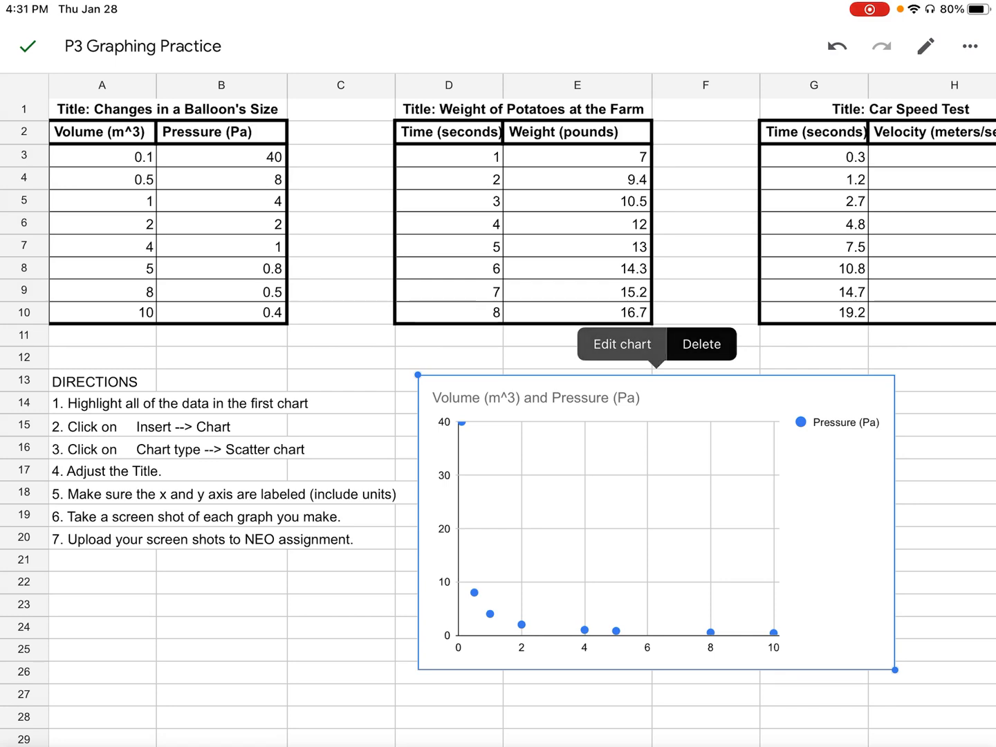
# Set the chart title to 'Changes in a Balloon's Size'
pyautogui.click(621, 343)
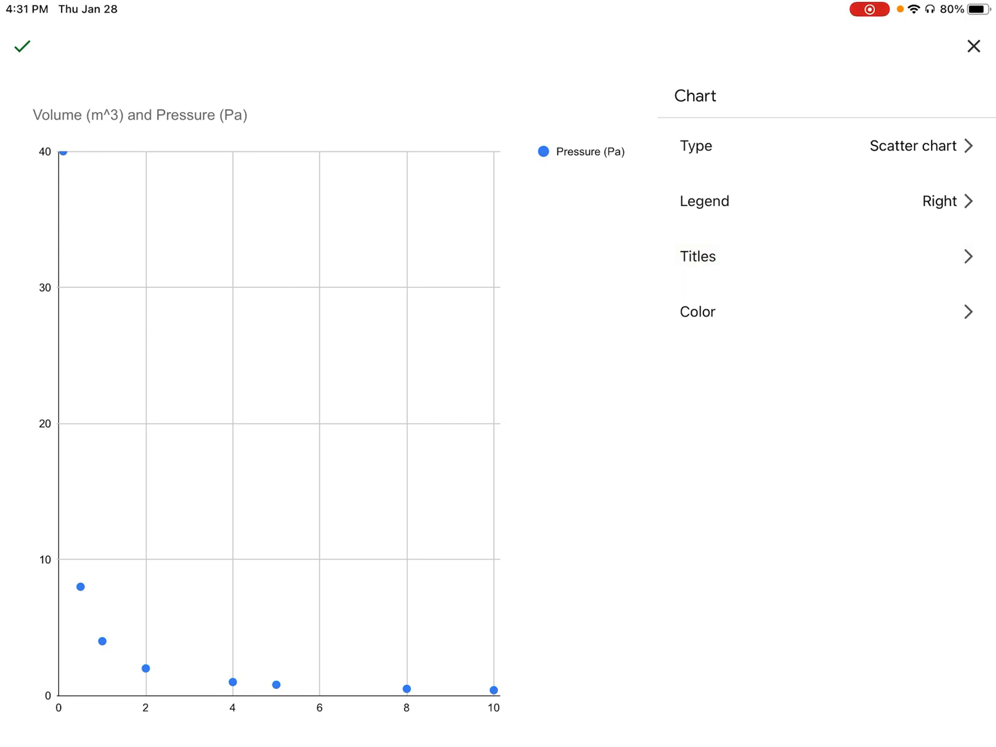
pyautogui.click(698, 256)
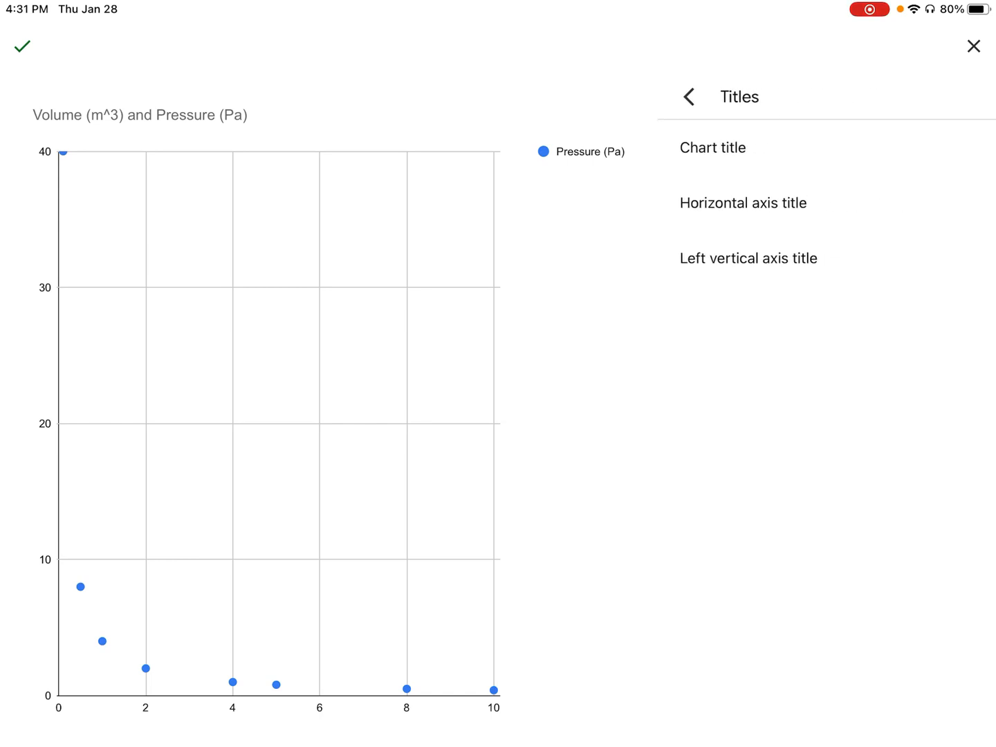
pyautogui.click(712, 147)
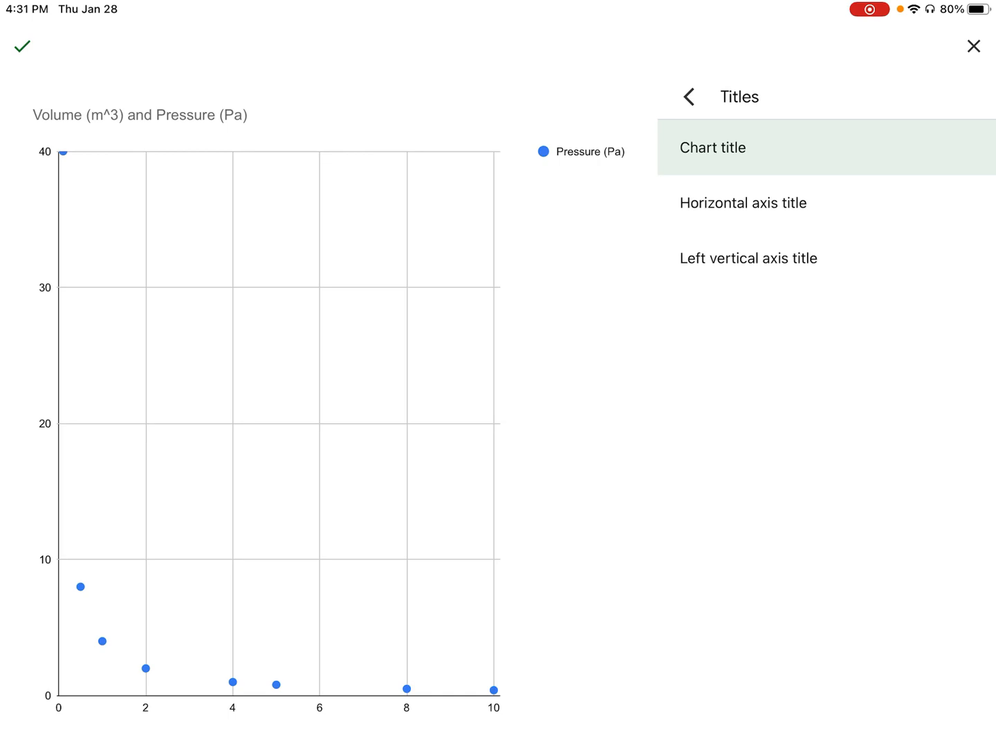
pyautogui.click(714, 148)
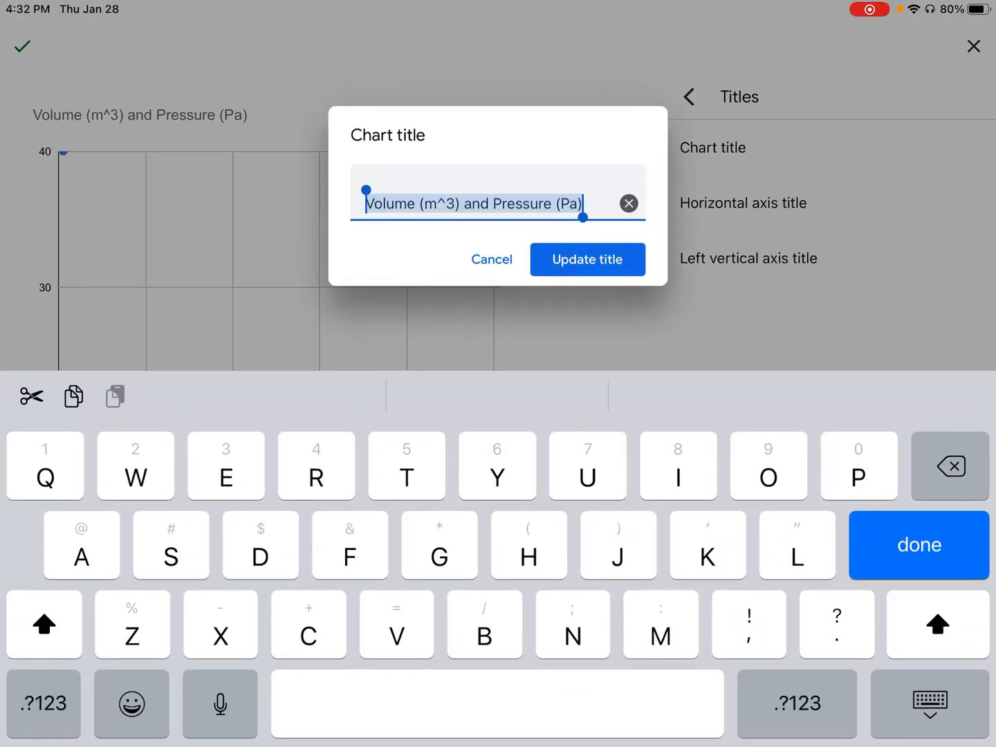
pyautogui.write('Changes in')
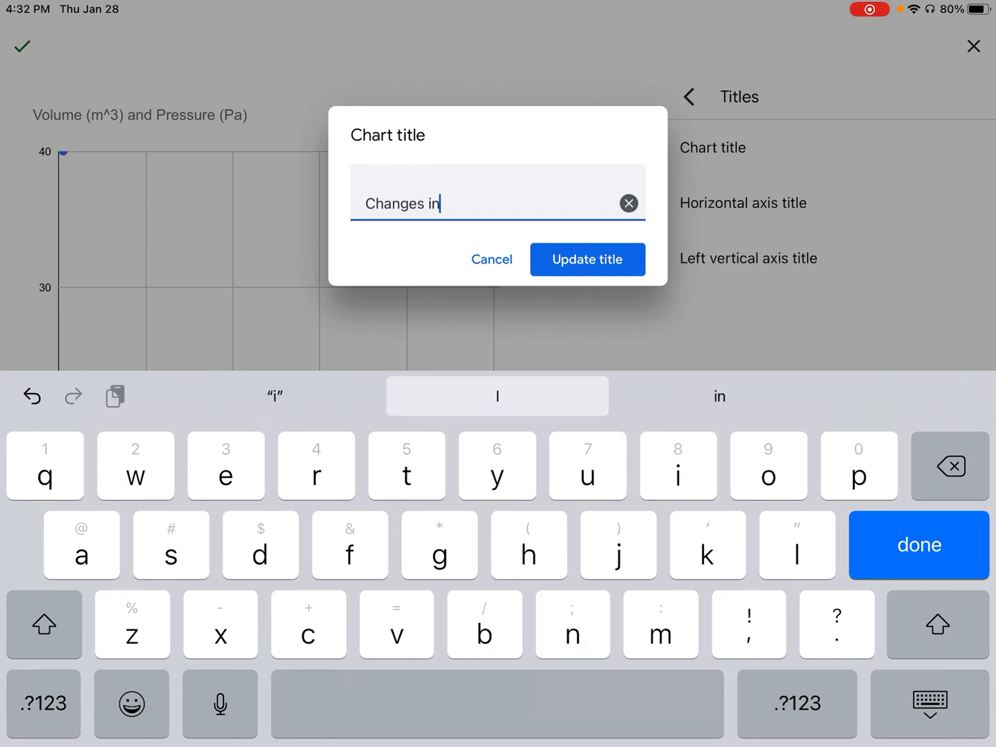
pyautogui.write('a Bal')
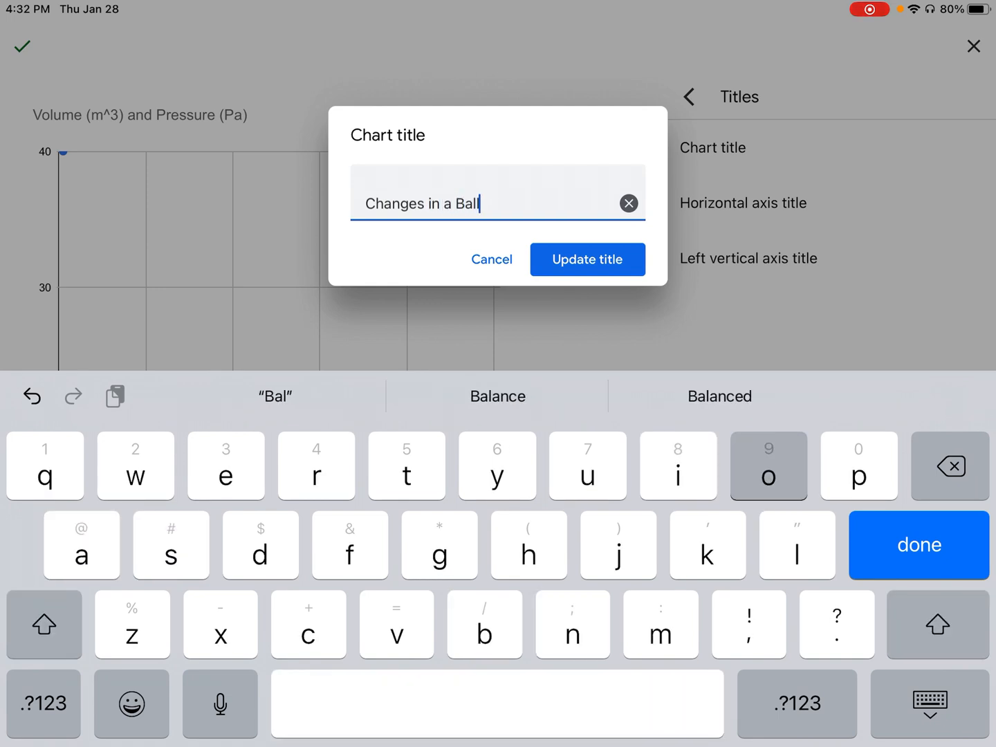
pyautogui.write("loon'")
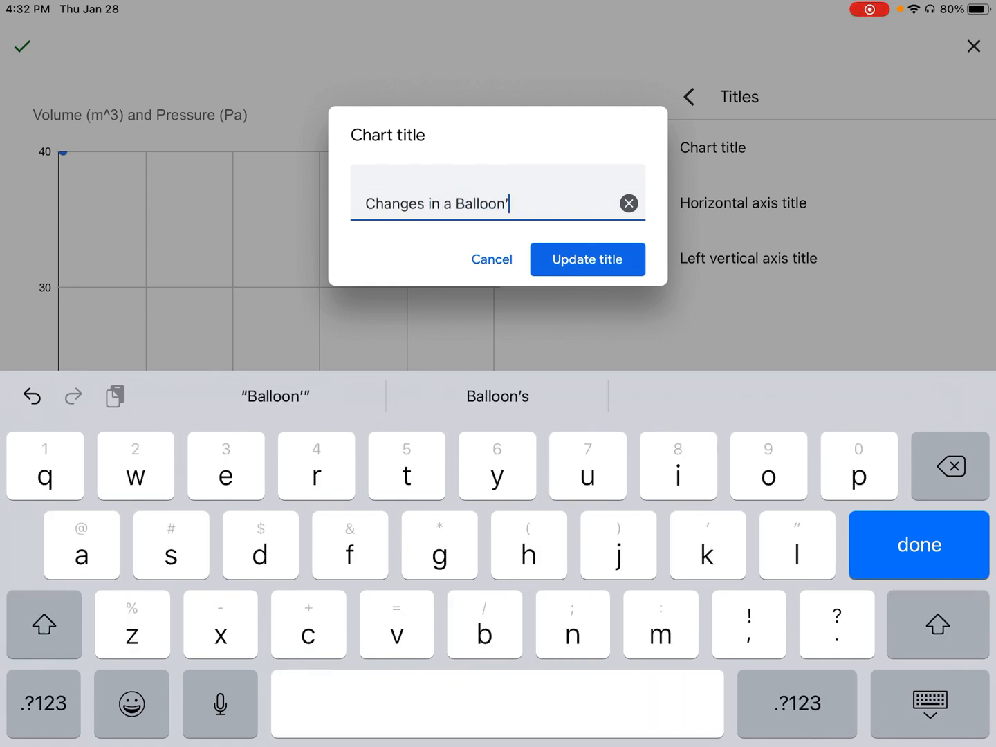
pyautogui.write('s Siz')
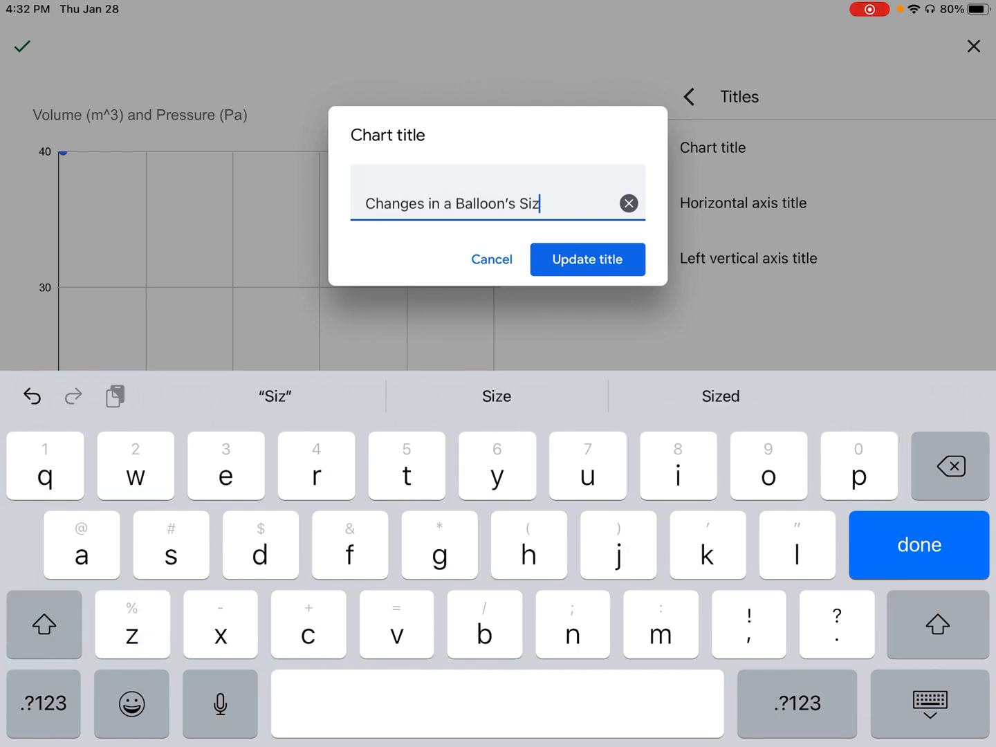
pyautogui.click(587, 260)
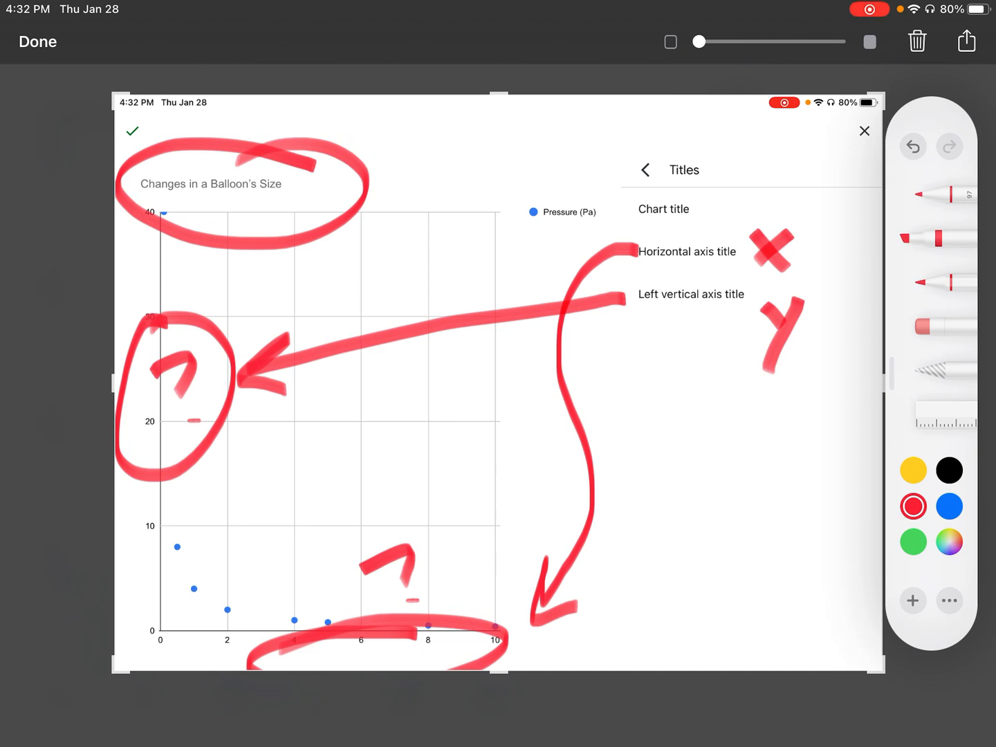
# Set the horizontal axis title to 'Volume (m^3)'
pyautogui.click(38, 41)
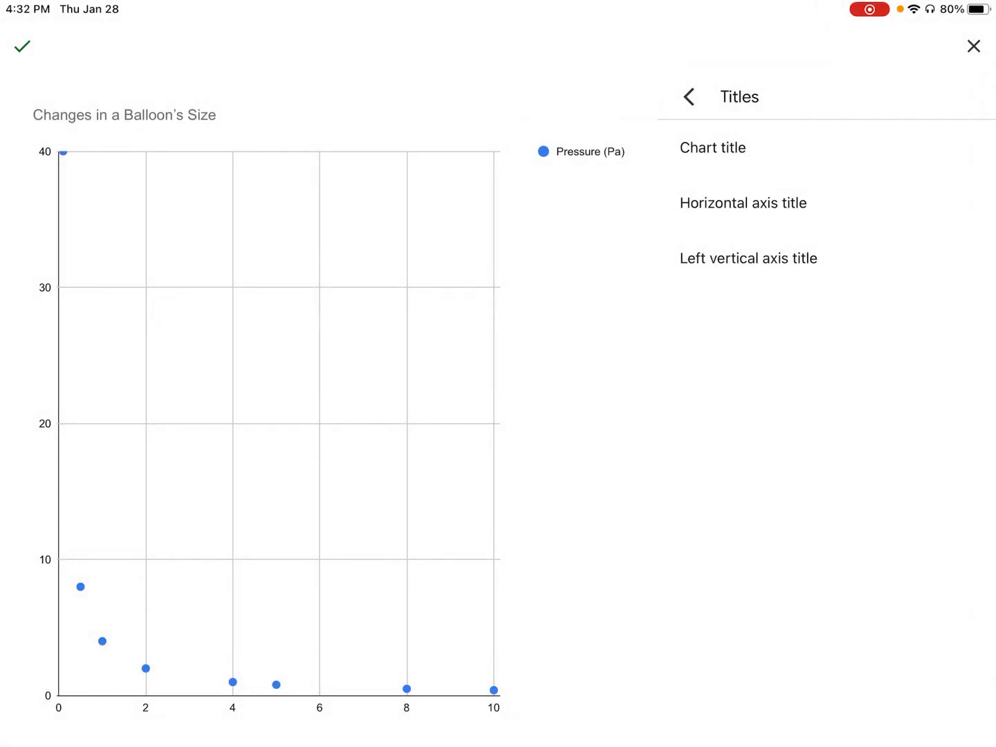
pyautogui.click(743, 203)
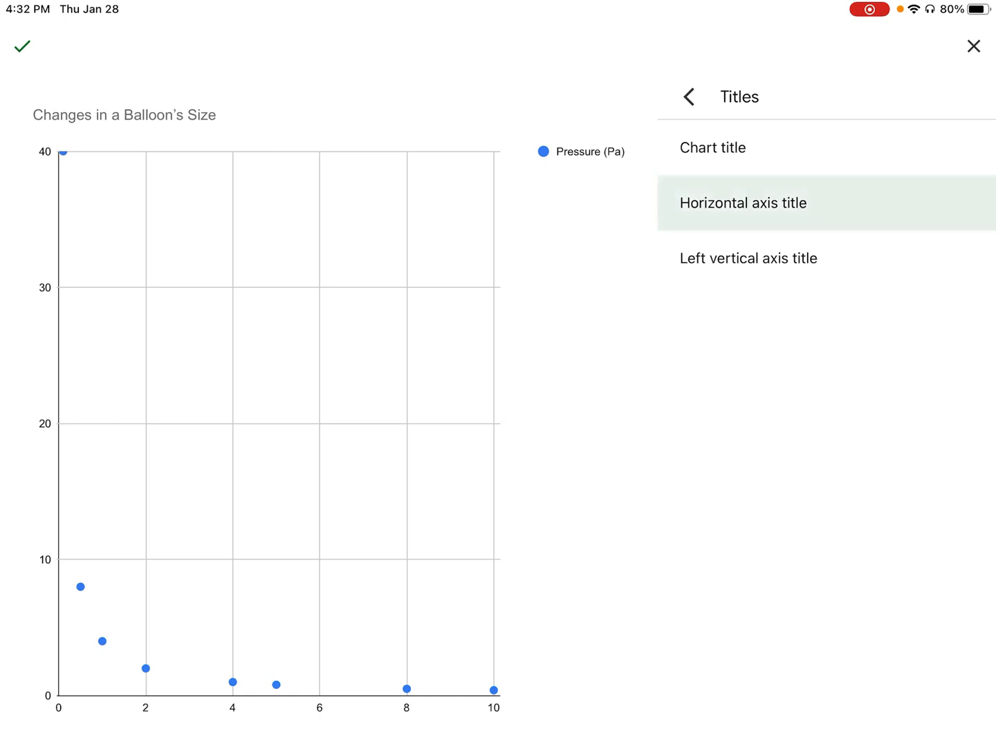
pyautogui.click(743, 202)
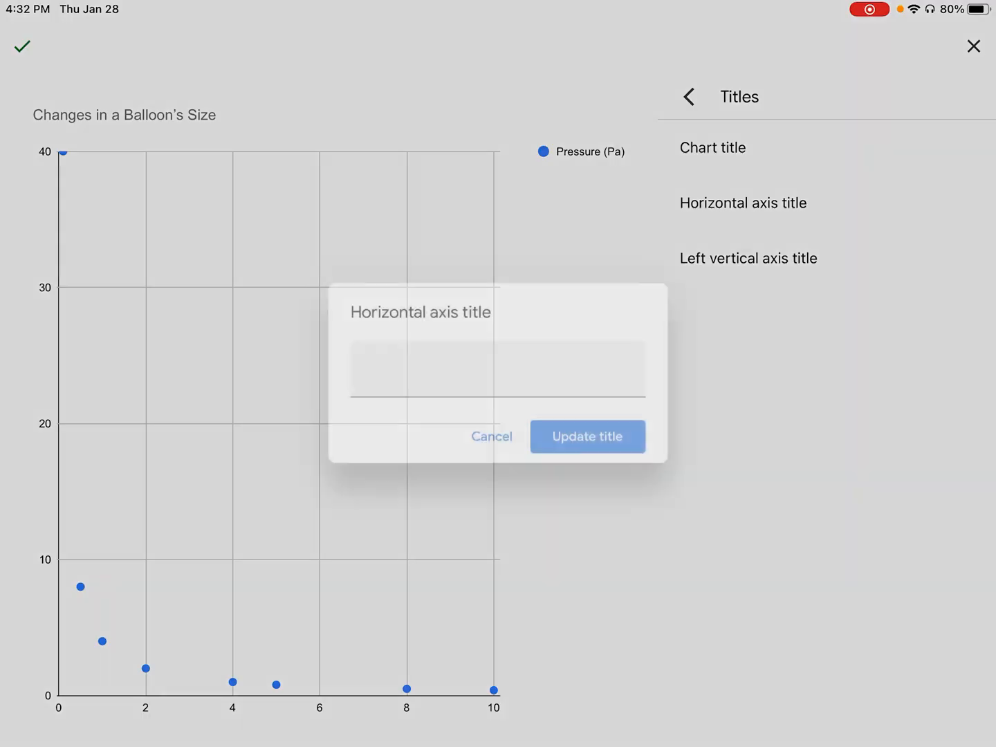
pyautogui.click(497, 369)
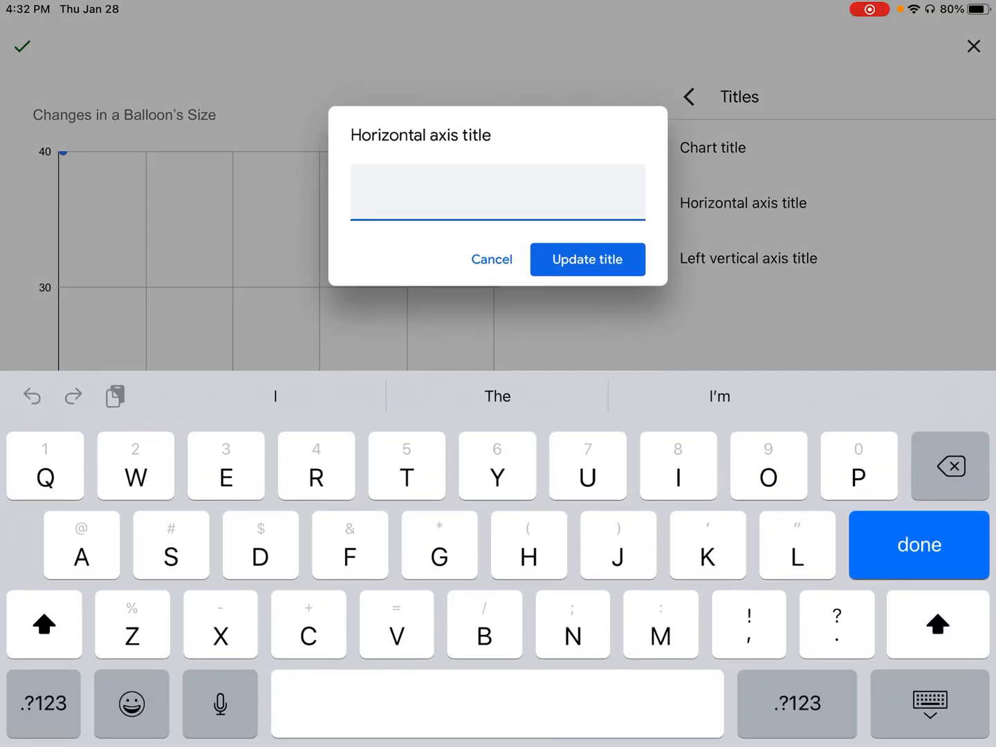
pyautogui.write('Volume')
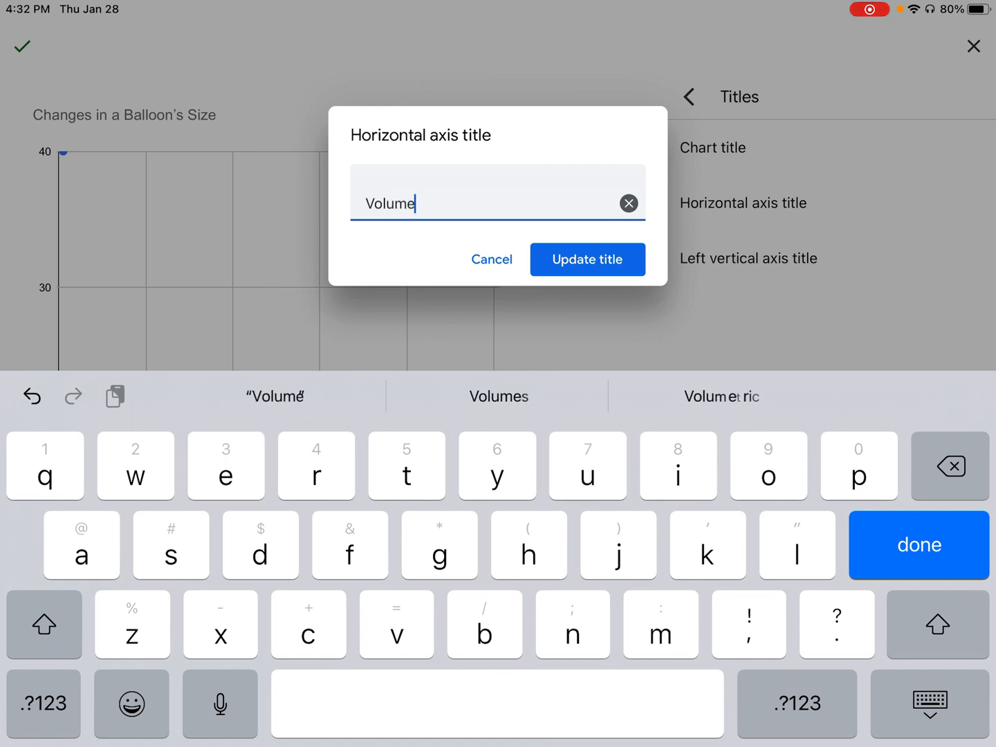
pyautogui.click(43, 703)
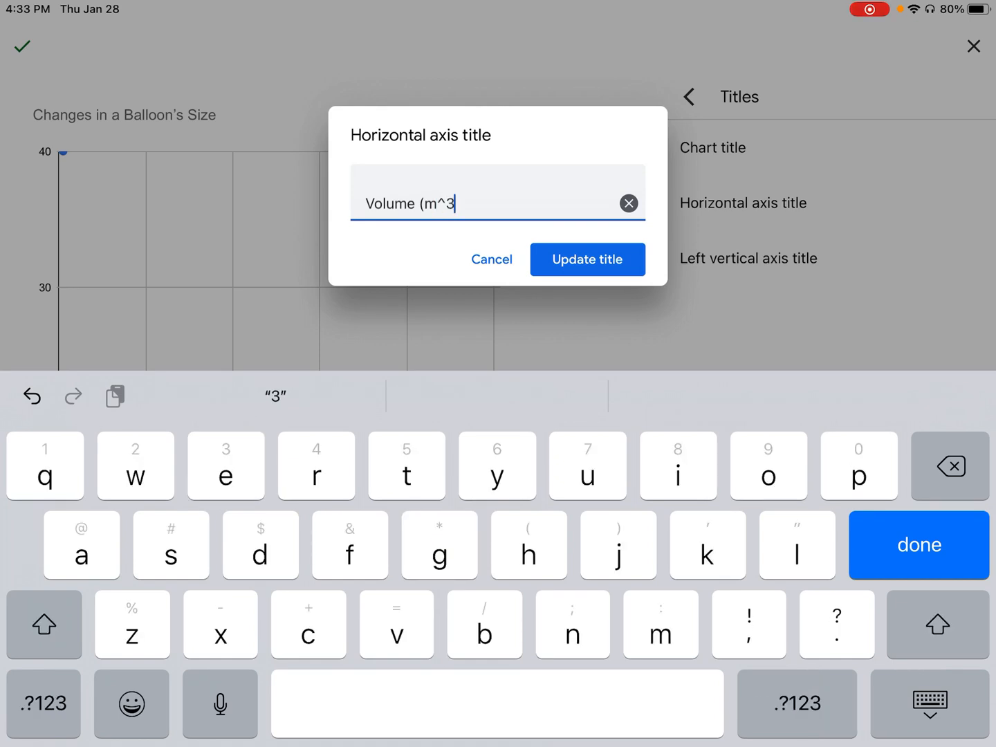
pyautogui.click(42, 704)
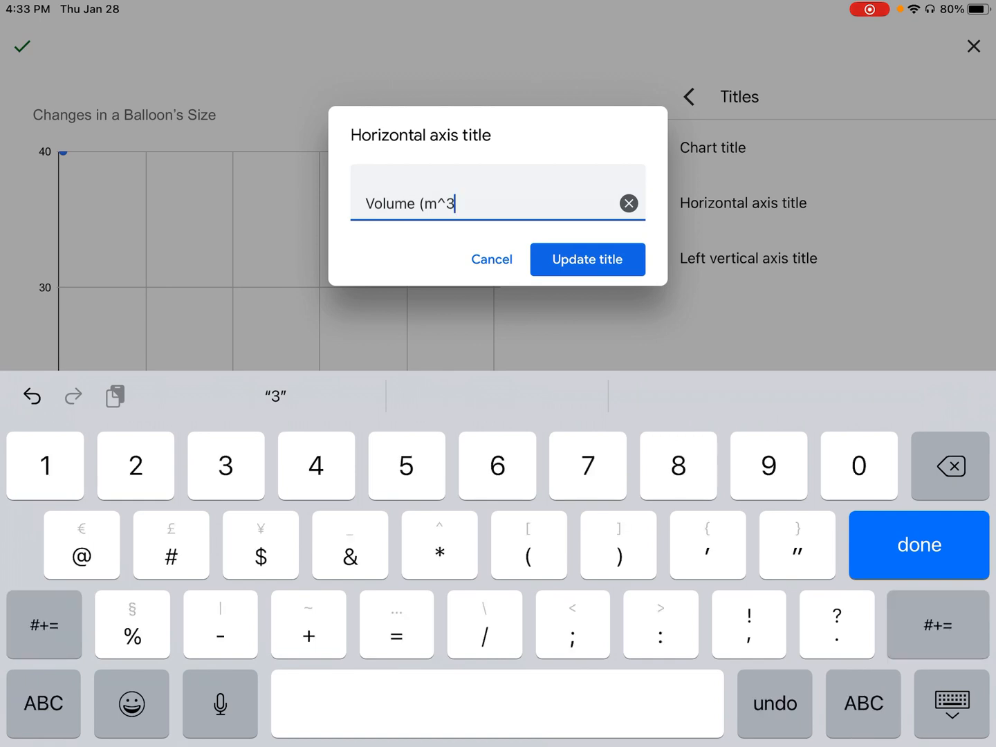
pyautogui.write(')')
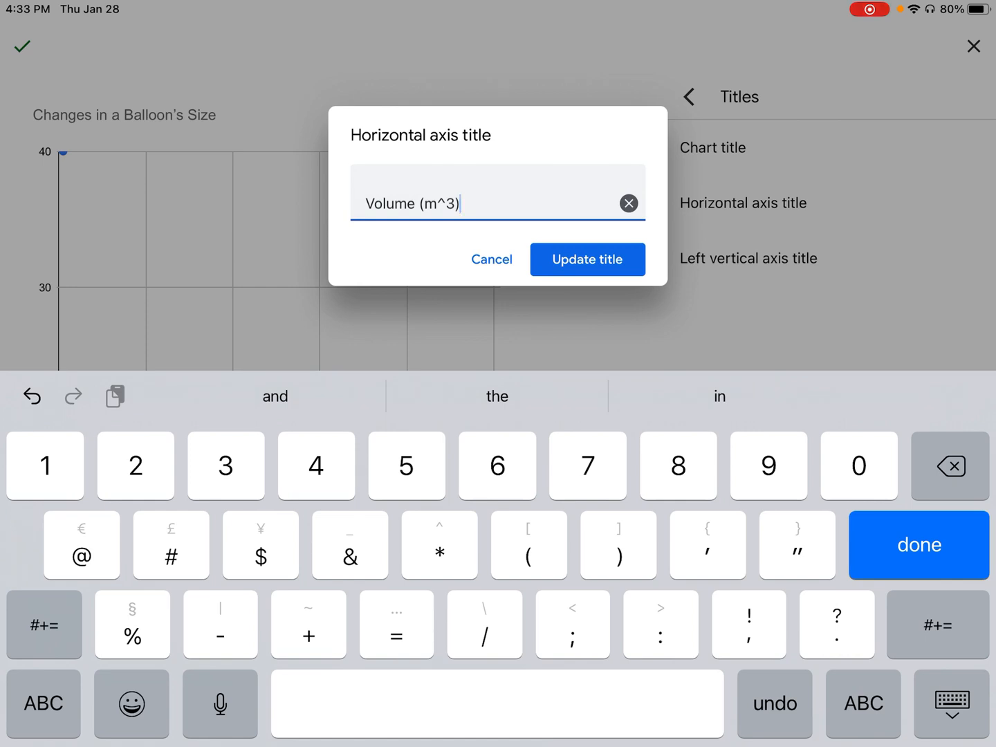
pyautogui.click(586, 259)
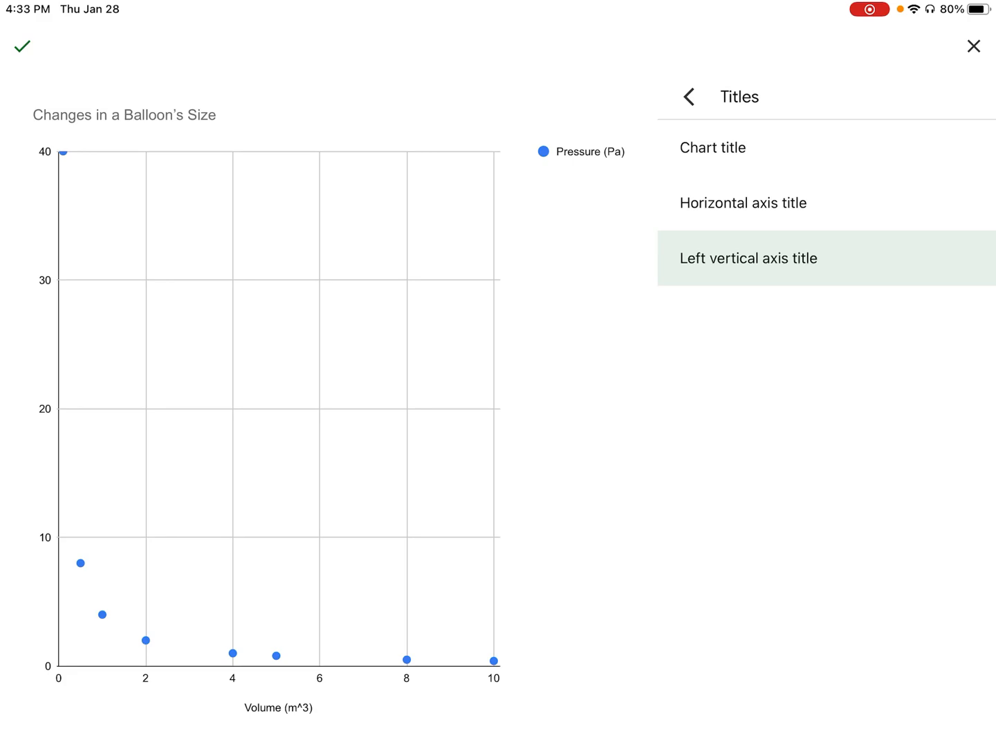
# Set the left vertical axis title to 'Pressure (Pa)'
pyautogui.click(749, 258)
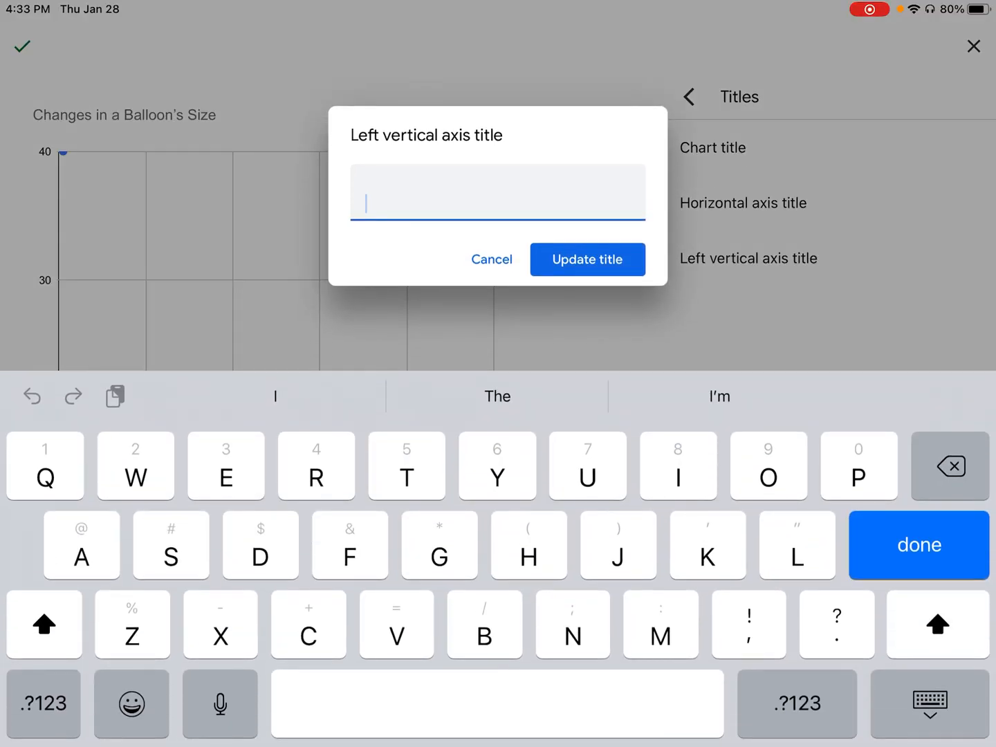
pyautogui.write('Pressure')
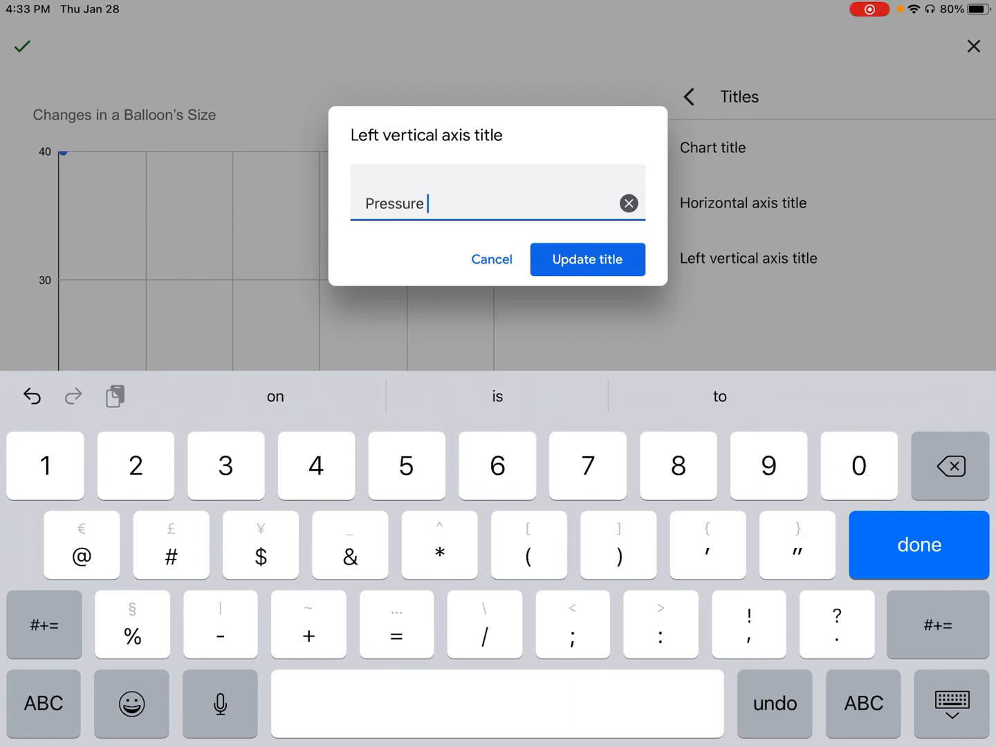
pyautogui.click(43, 704)
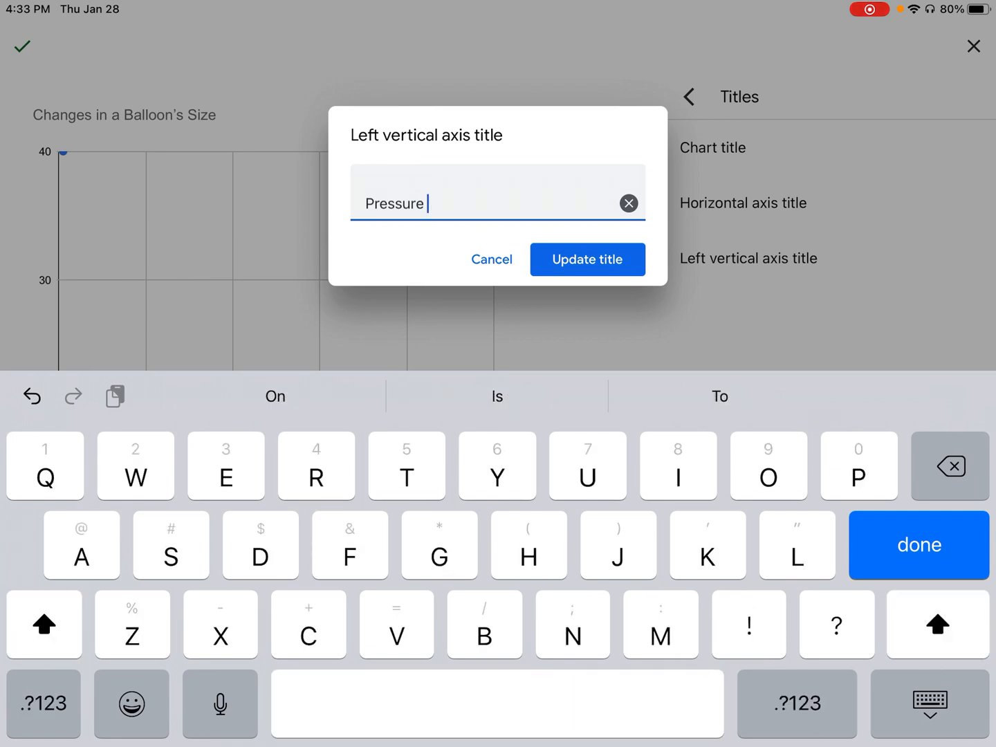
pyautogui.write('(')
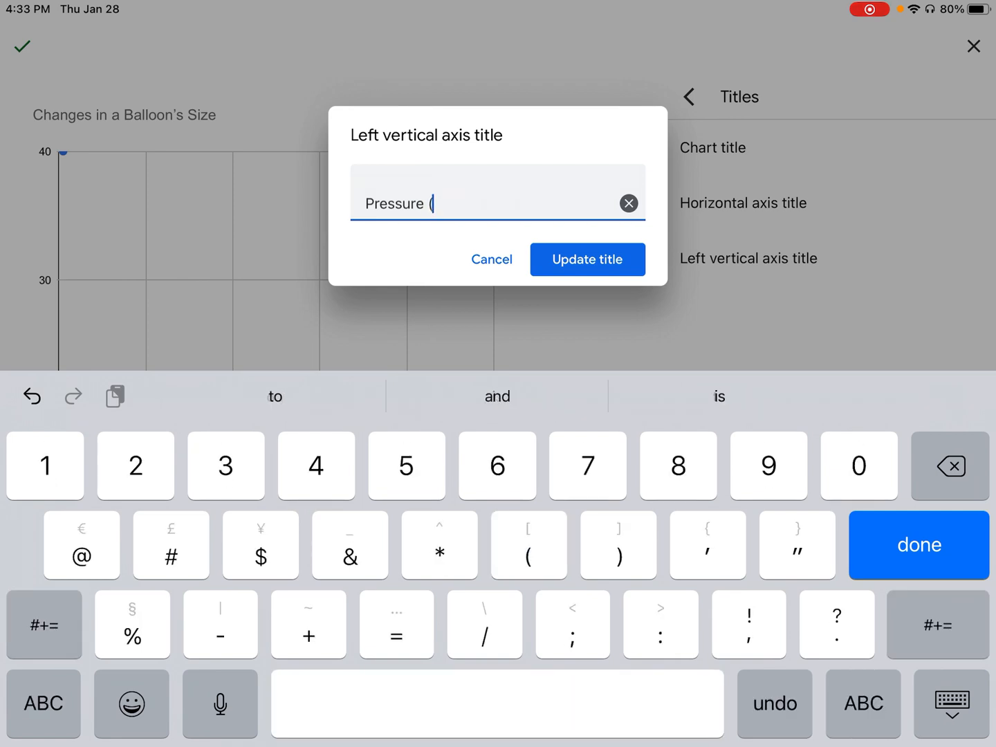
pyautogui.click(43, 704)
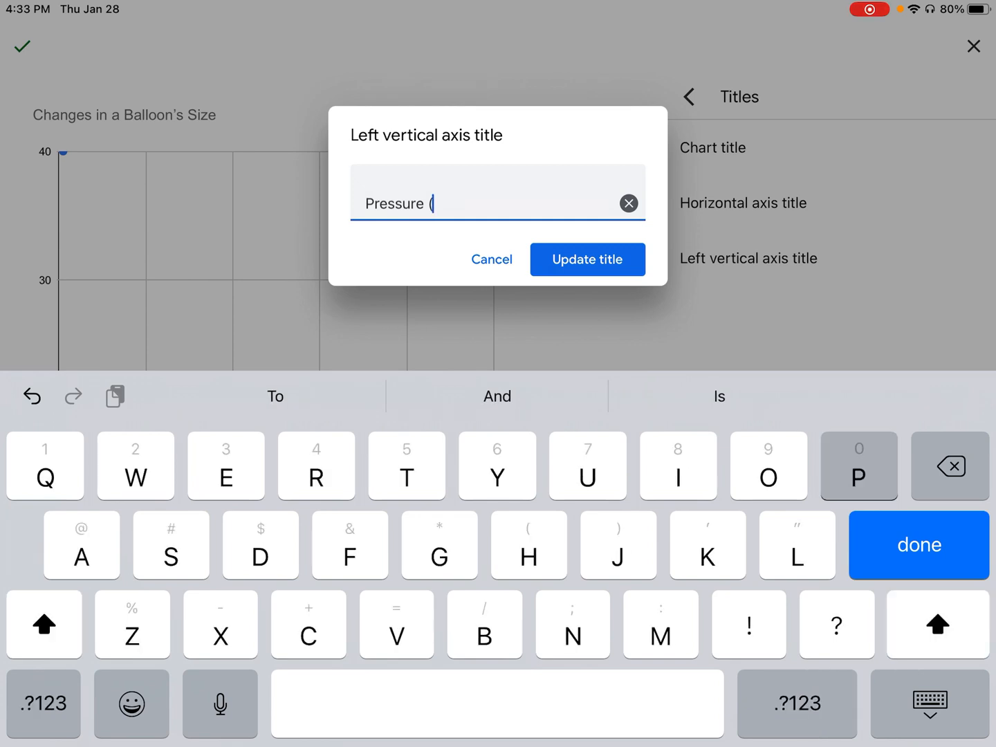
pyautogui.write('Pa)')
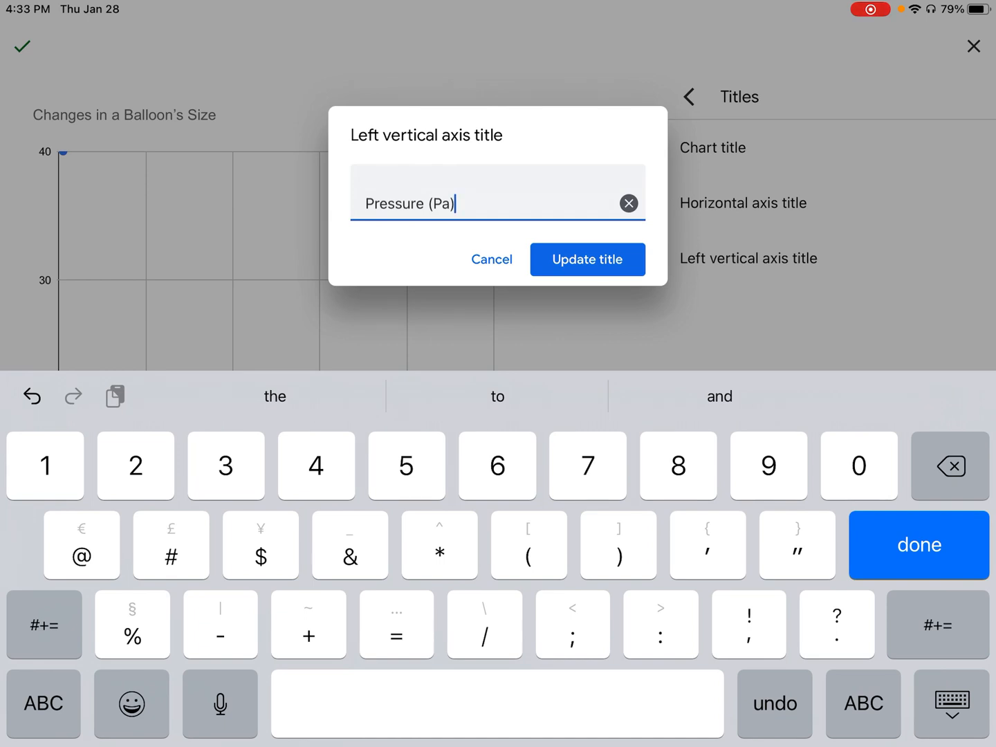
pyautogui.click(587, 259)
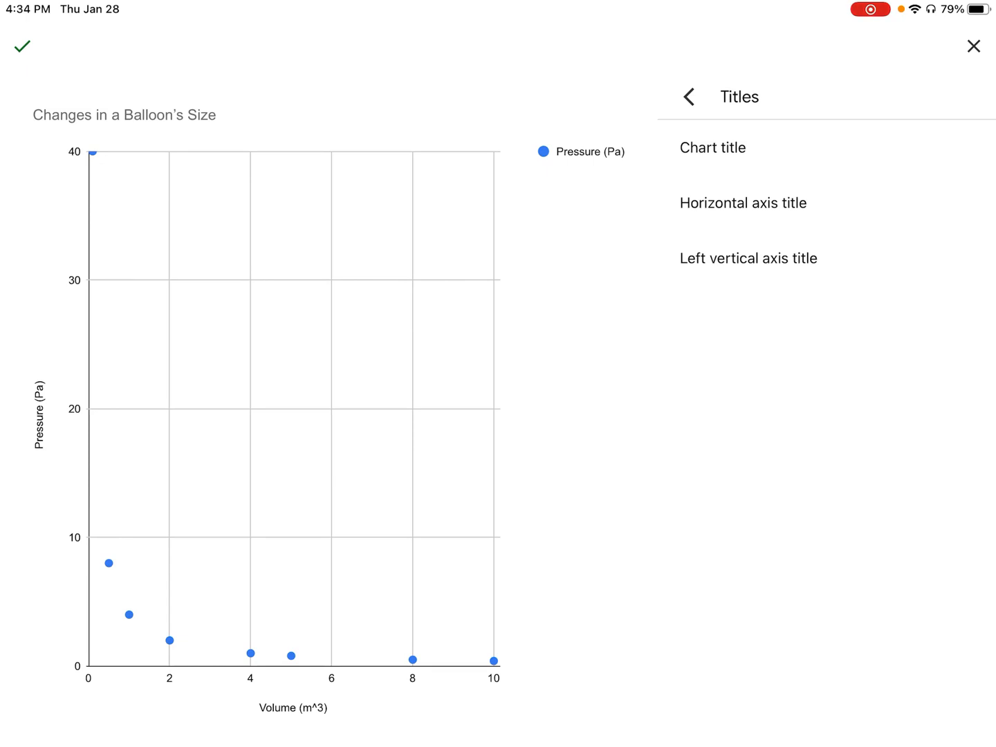
# Set the chart legend to None
pyautogui.click(690, 96)
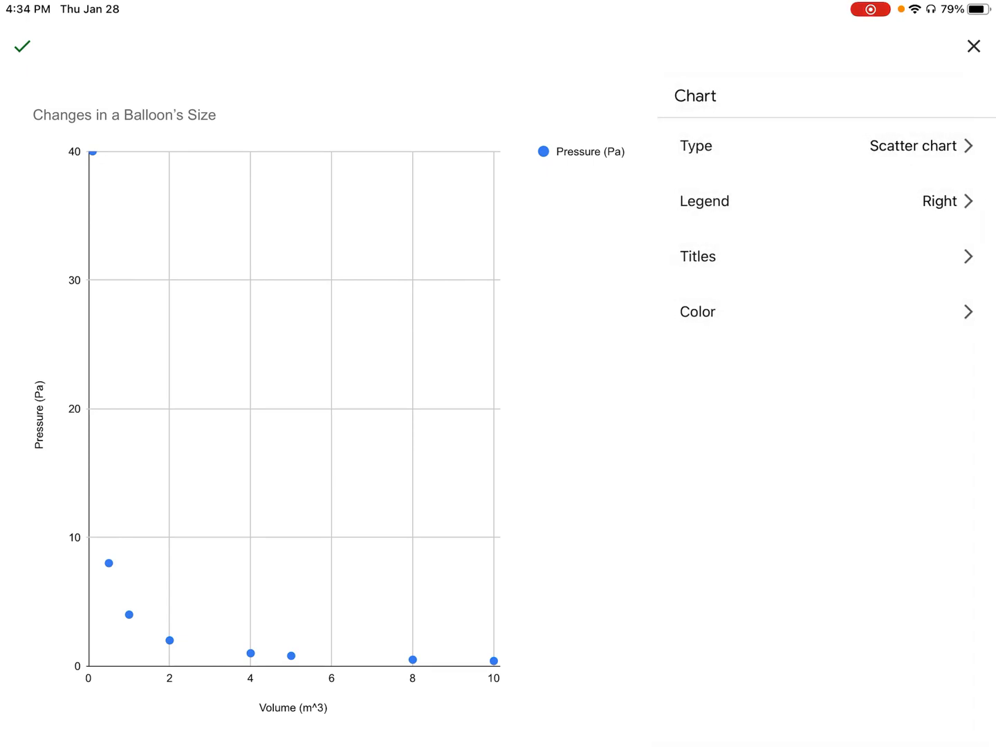
pyautogui.click(823, 201)
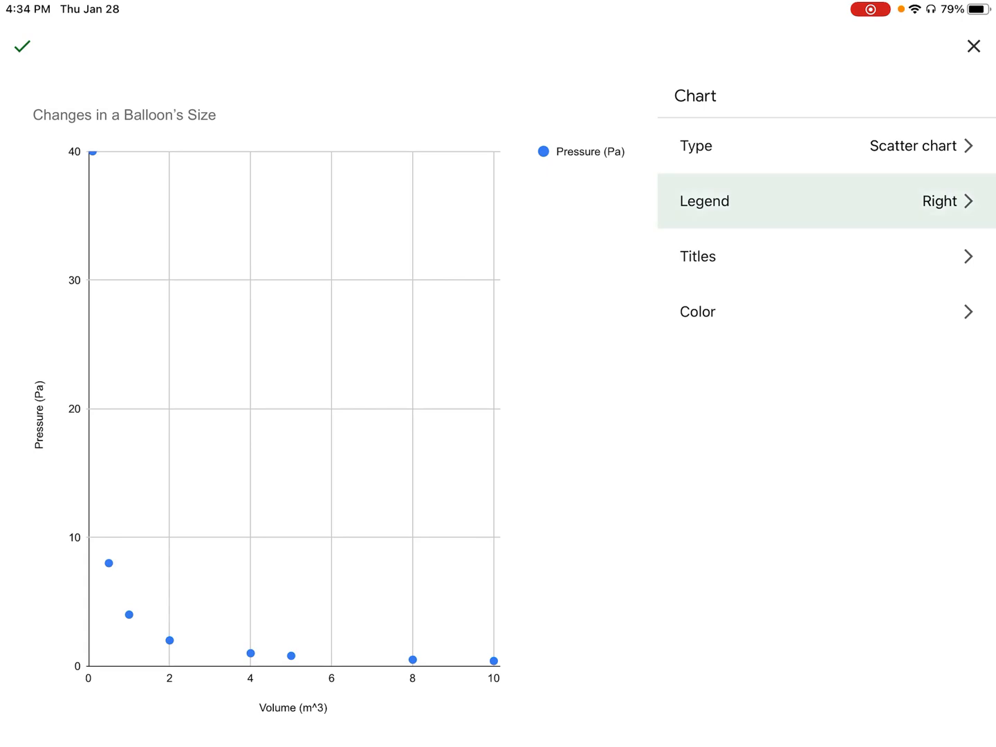
pyautogui.click(824, 201)
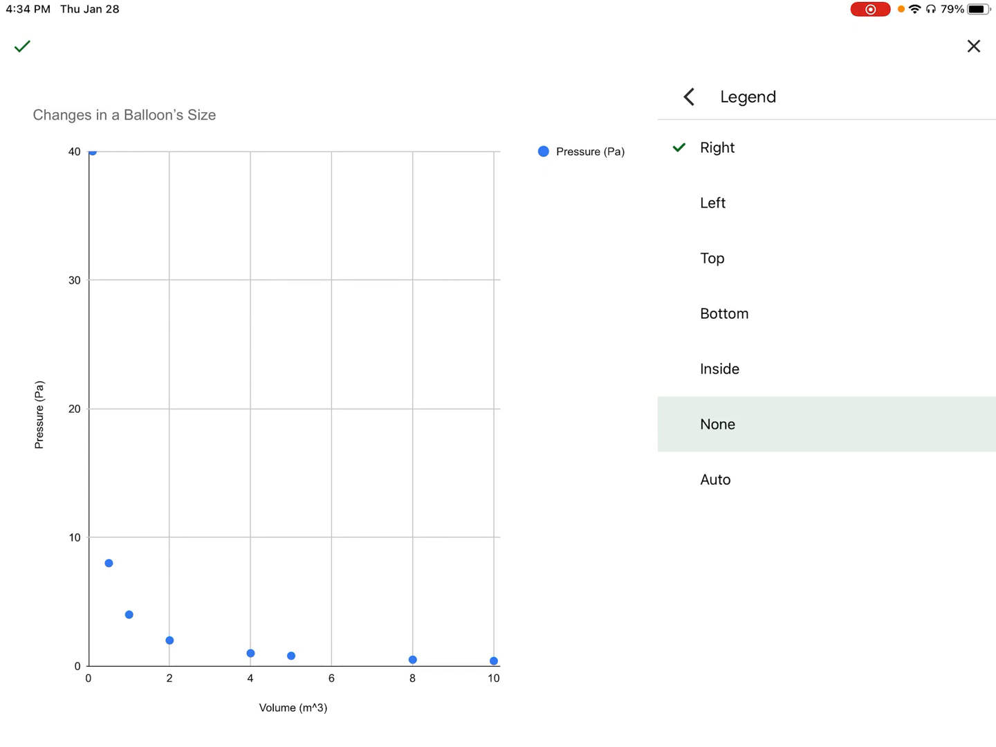
pyautogui.click(718, 424)
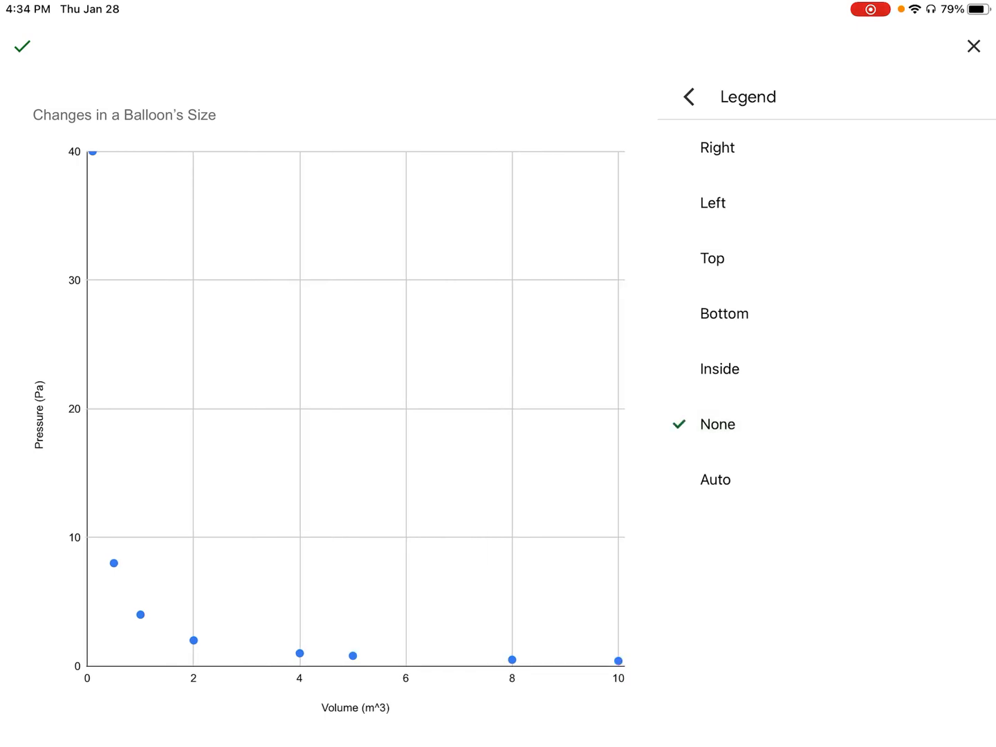
pyautogui.click(687, 97)
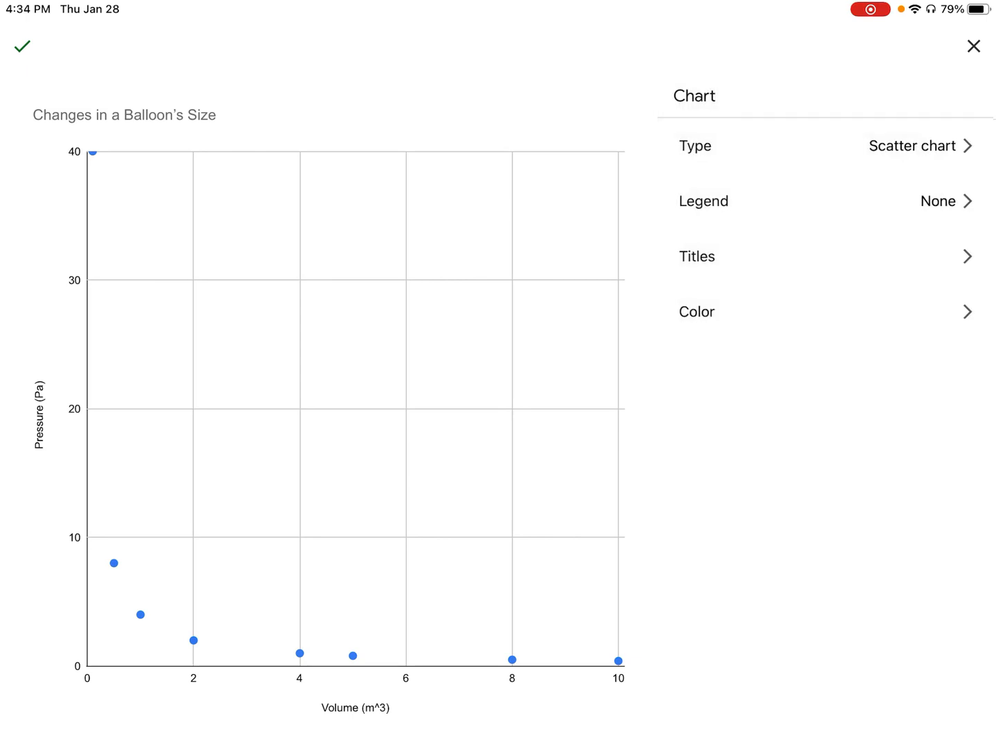